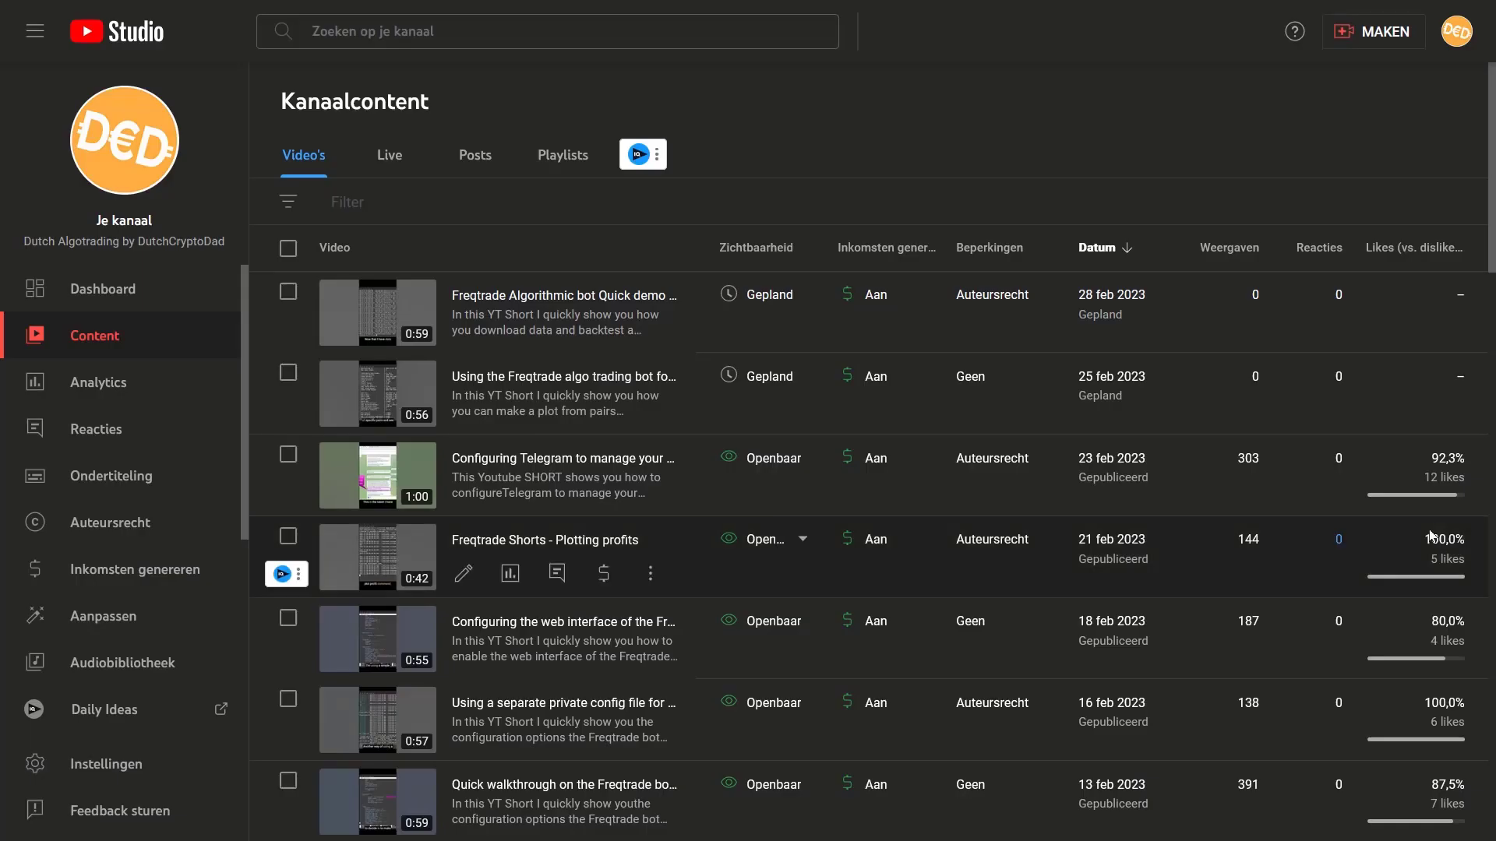
- View the Strategy League ranking table, then go to the Patreon page under Other Content
{"action": "scroll", "scroll_direction": "down", "scroll_amount": 3}
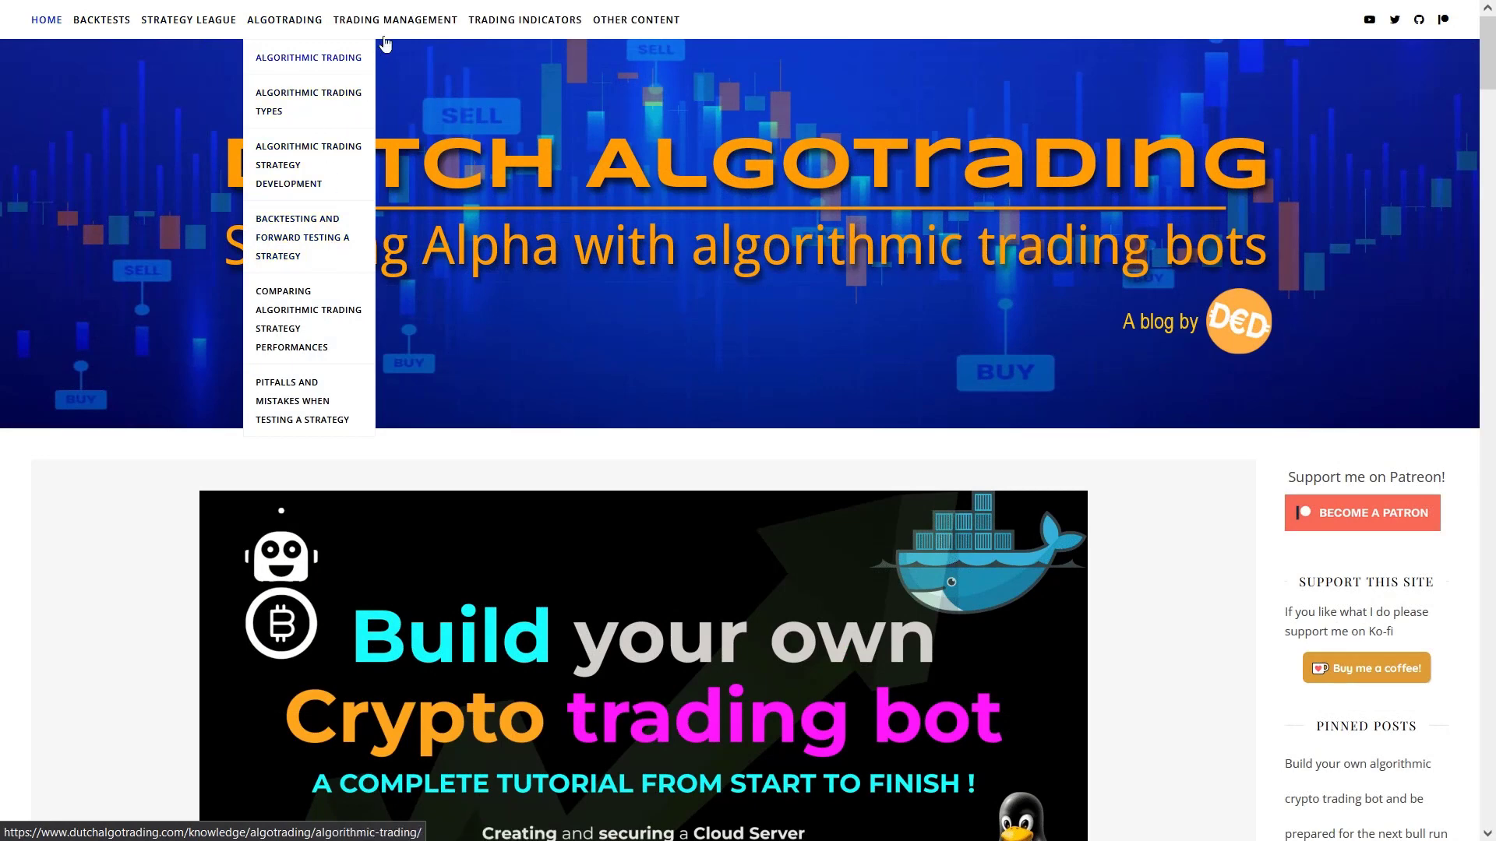
{"action": "left_click", "coordinate": [189, 19]}
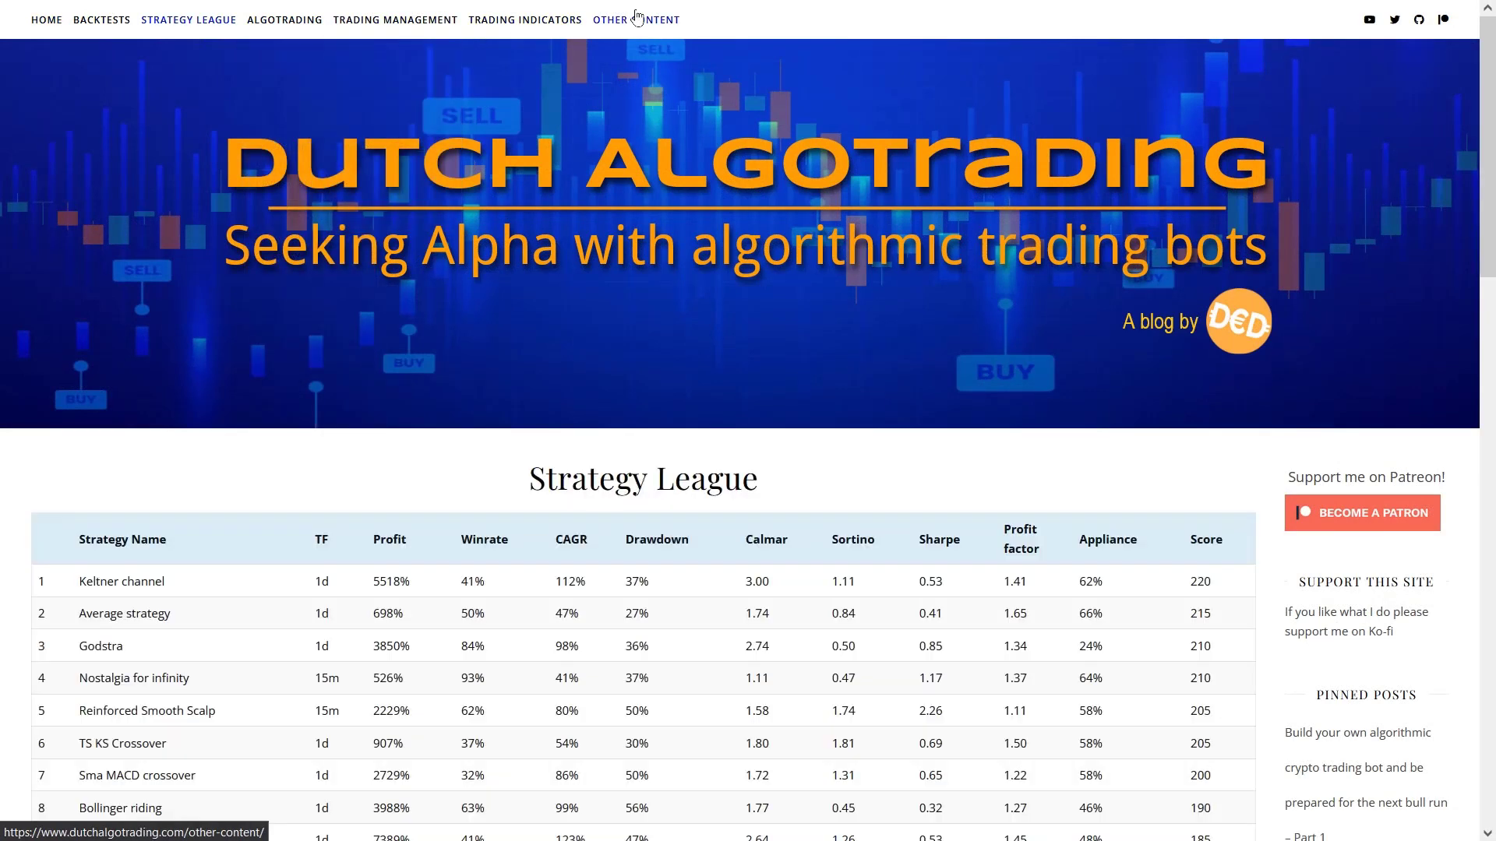
{"action": "left_click", "coordinate": [636, 19]}
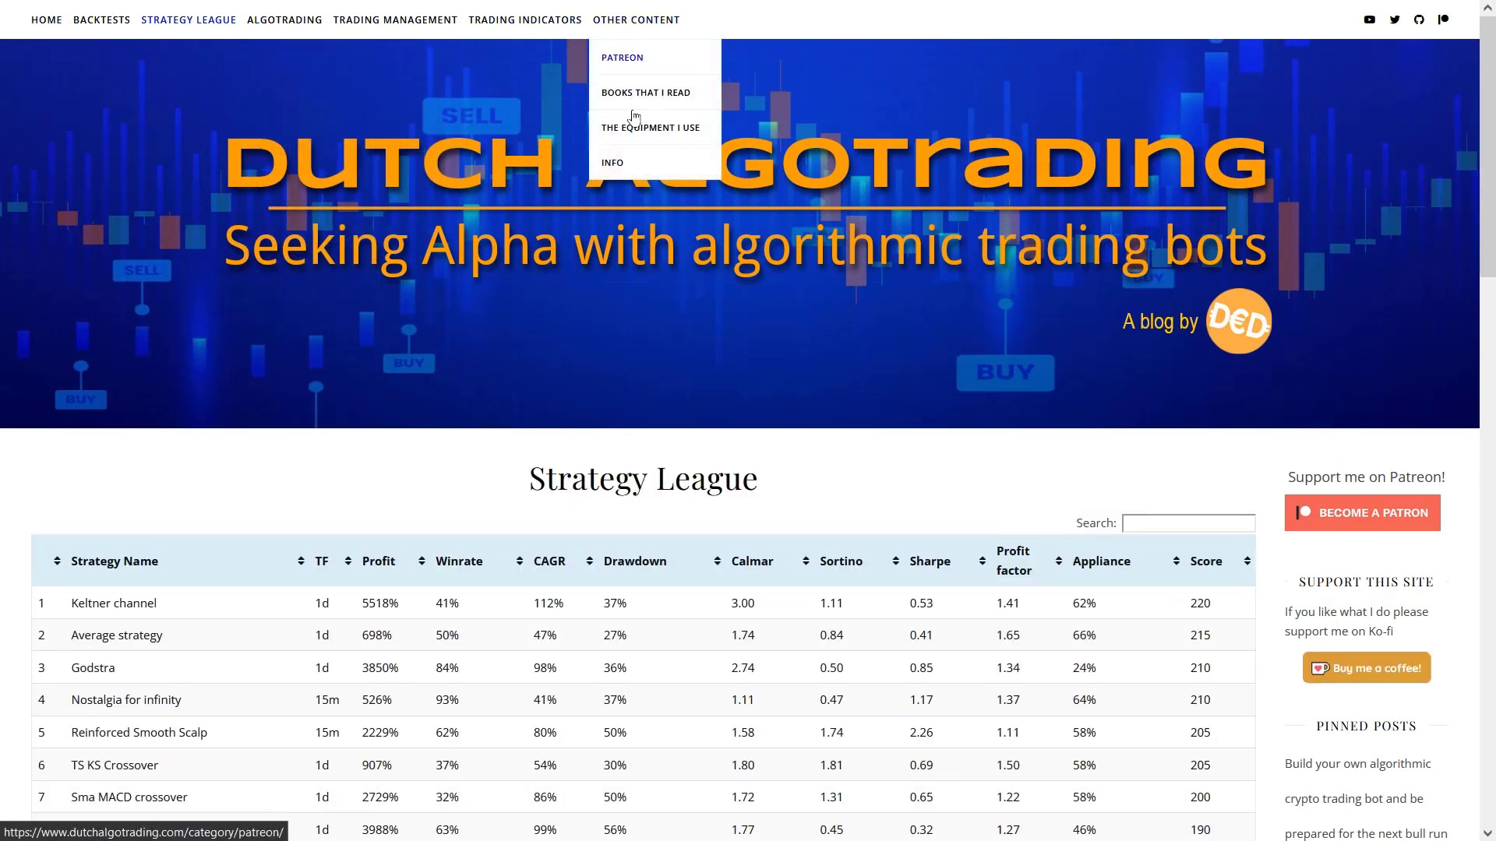
{"action": "left_click", "coordinate": [622, 57]}
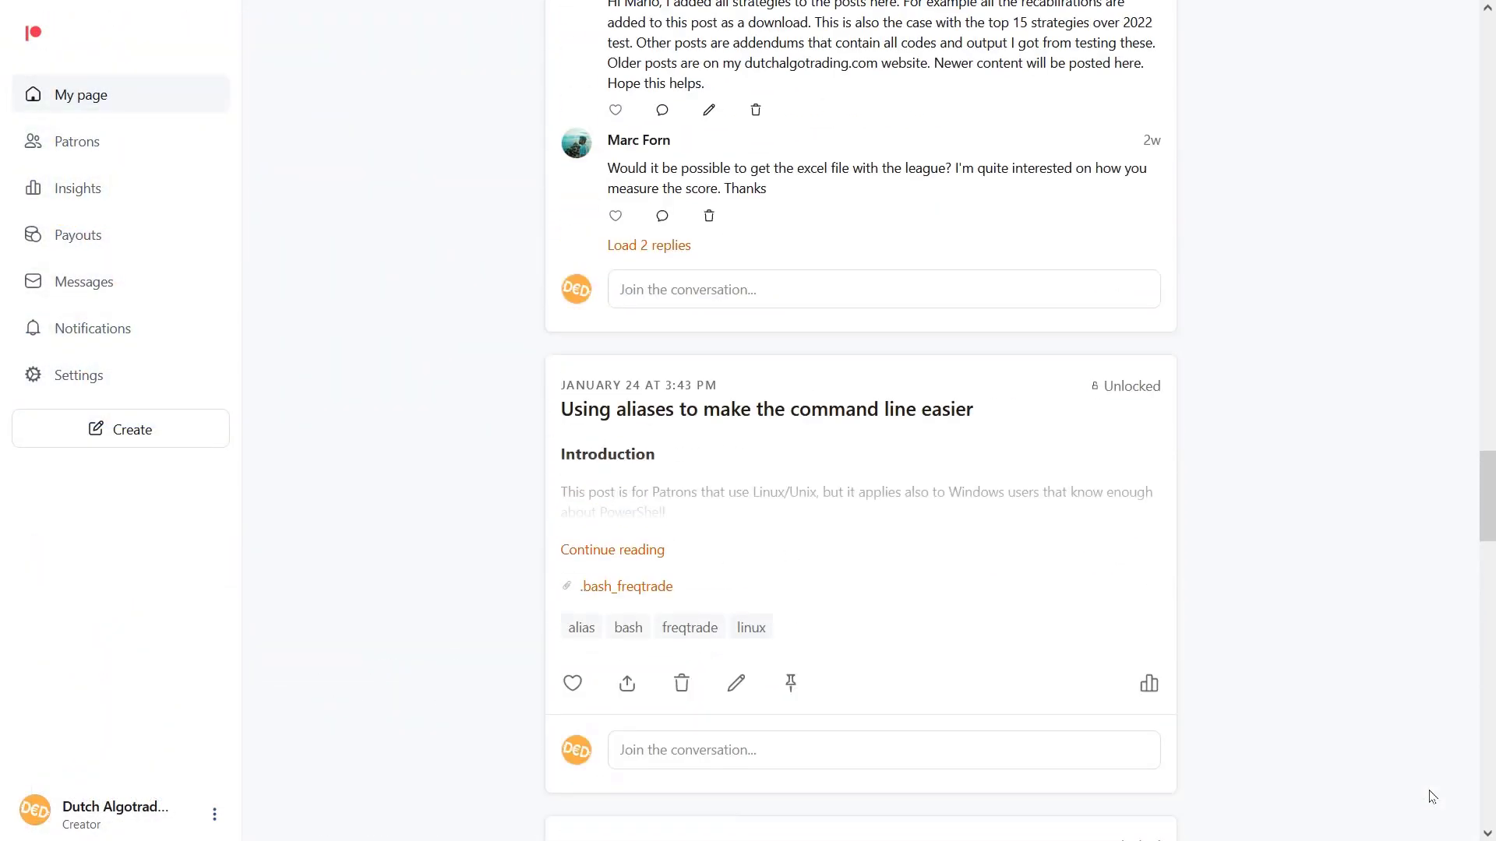
{"action": "scroll", "scroll_direction": "down", "scroll_amount": 3}
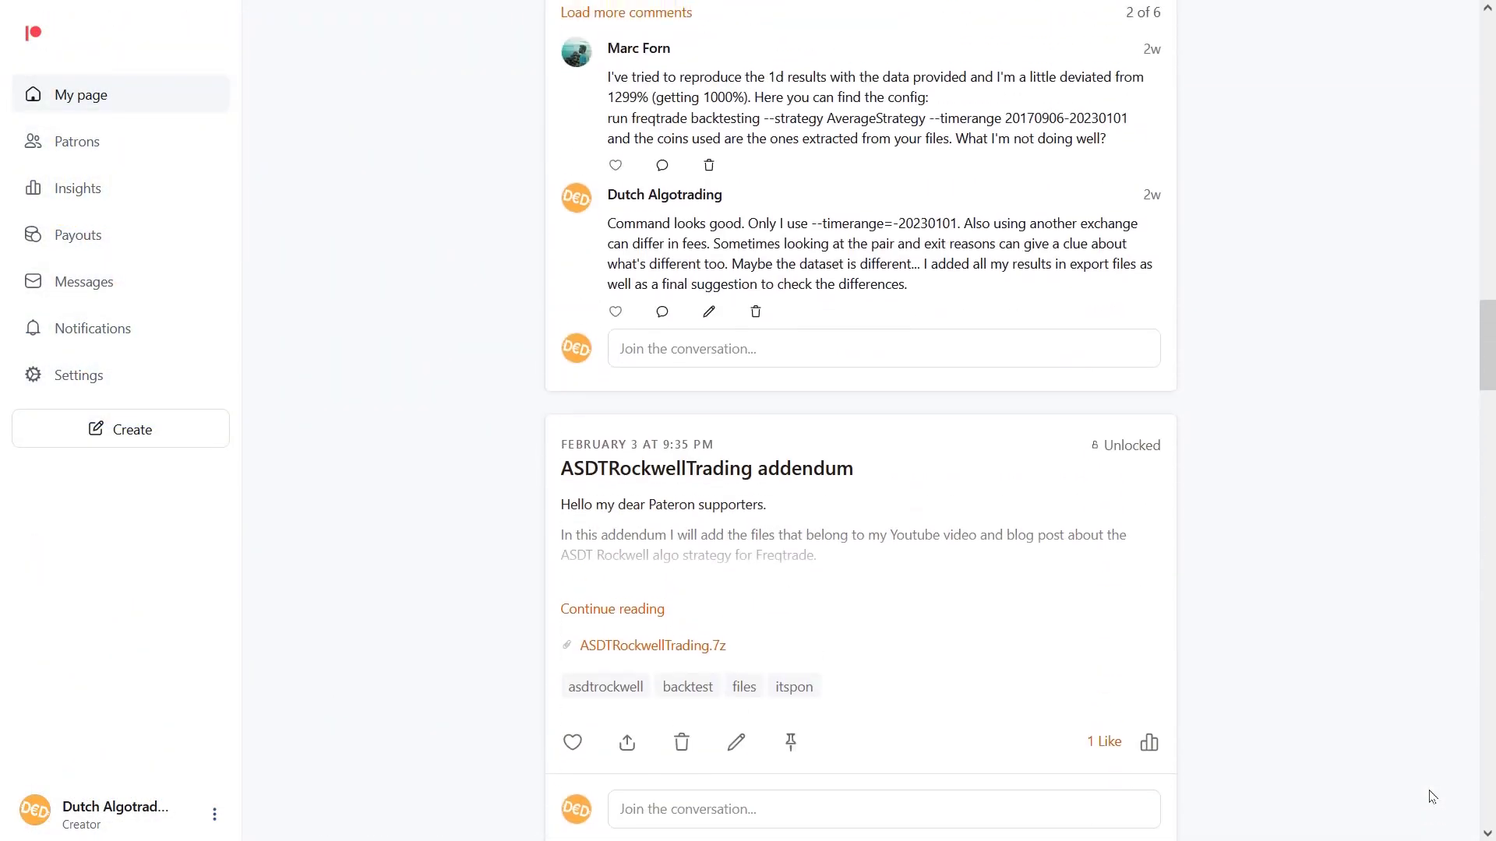
{"action": "scroll", "scroll_direction": "up", "scroll_amount": 3}
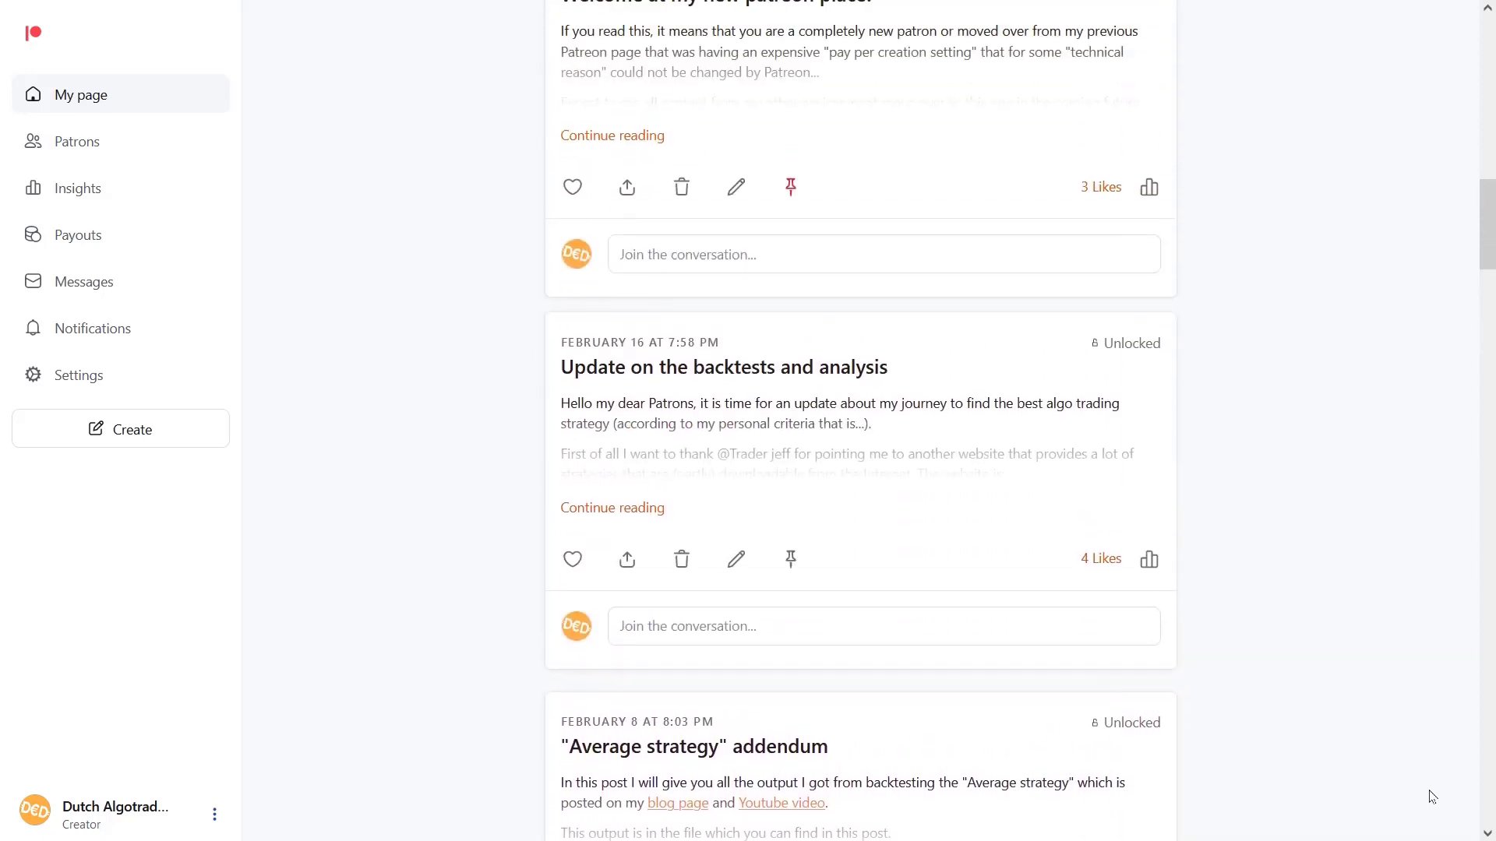
{"action": "scroll", "scroll_direction": "down", "scroll_amount": 3}
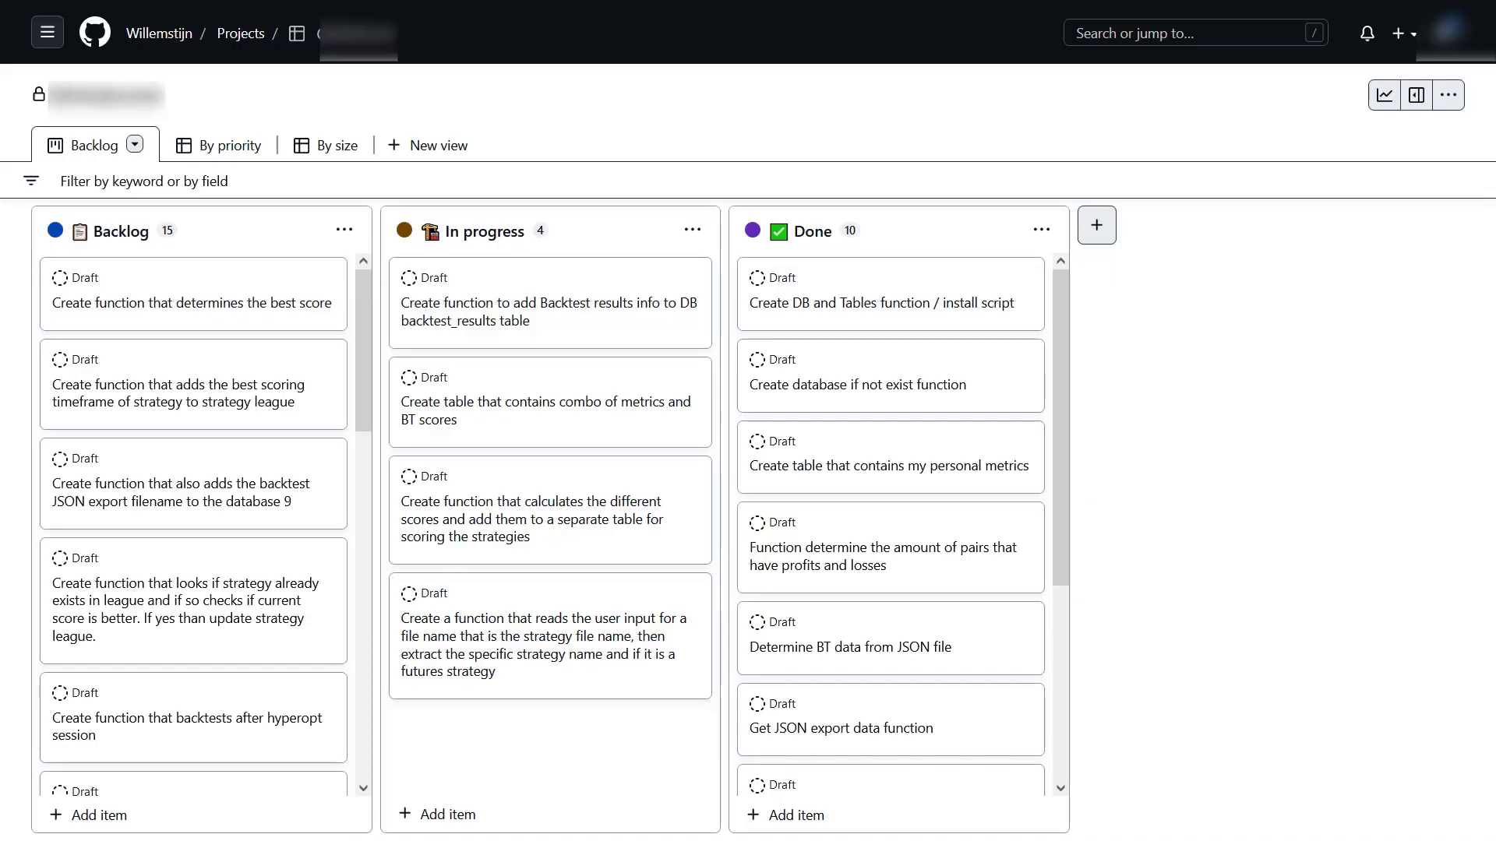
{"action": "mouse_move", "coordinate": [1030, 642]}
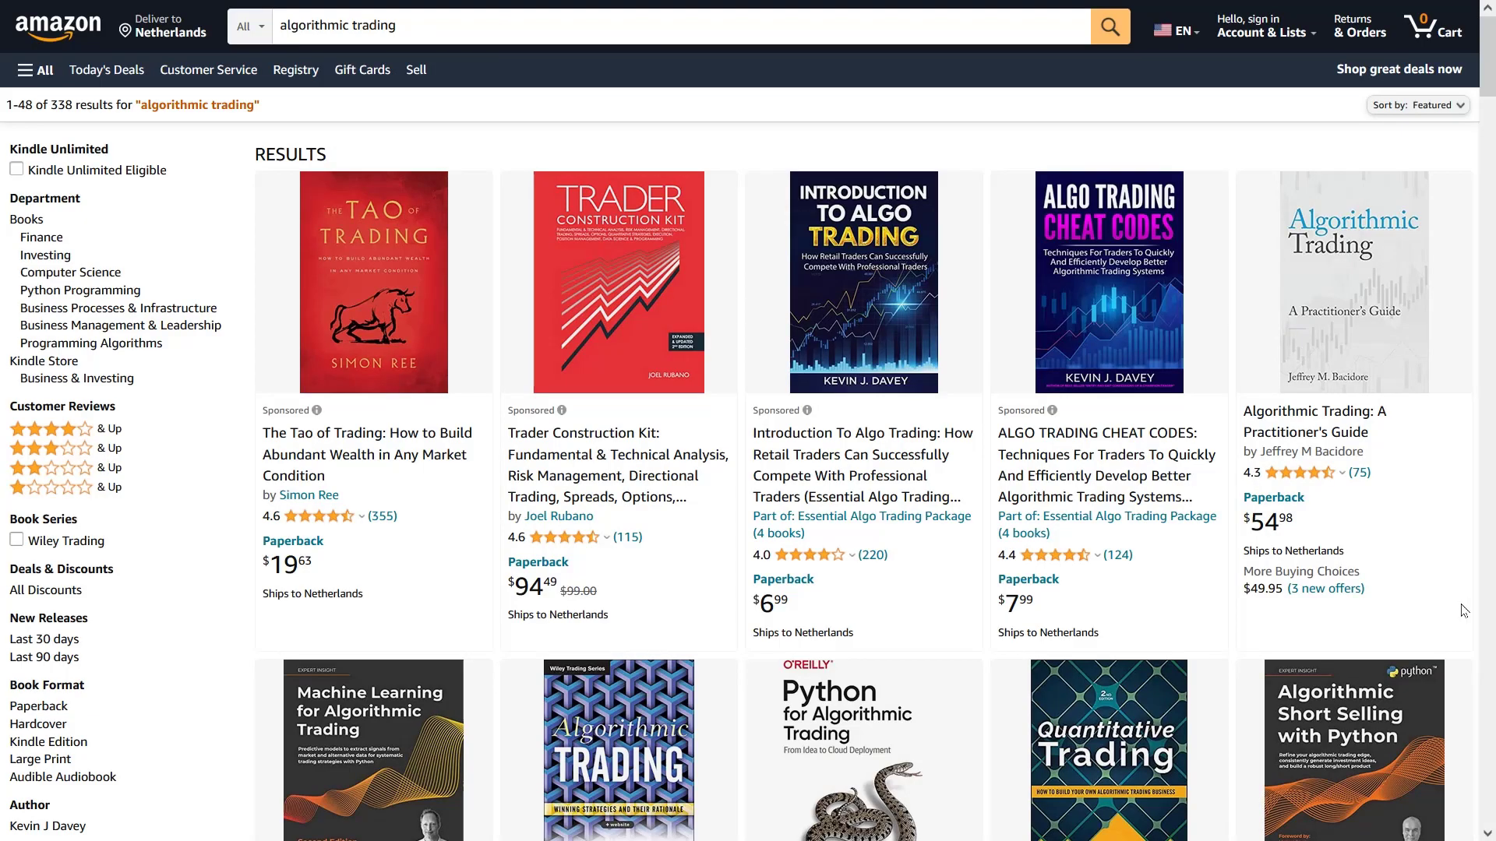
{"action": "scroll", "scroll_direction": "down", "scroll_amount": 3}
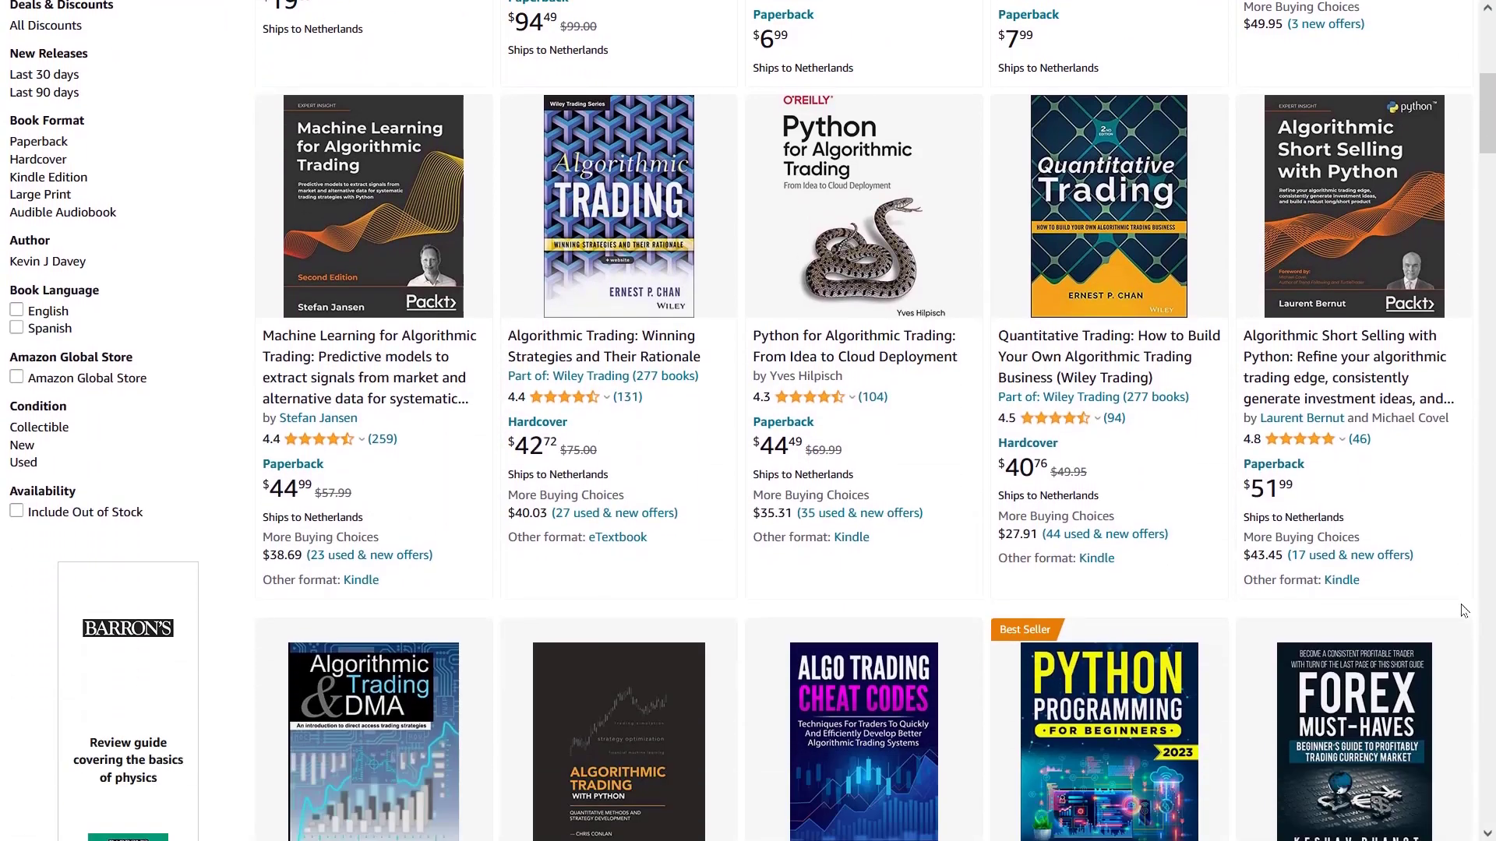
{"action": "scroll", "scroll_direction": "down", "scroll_amount": 3}
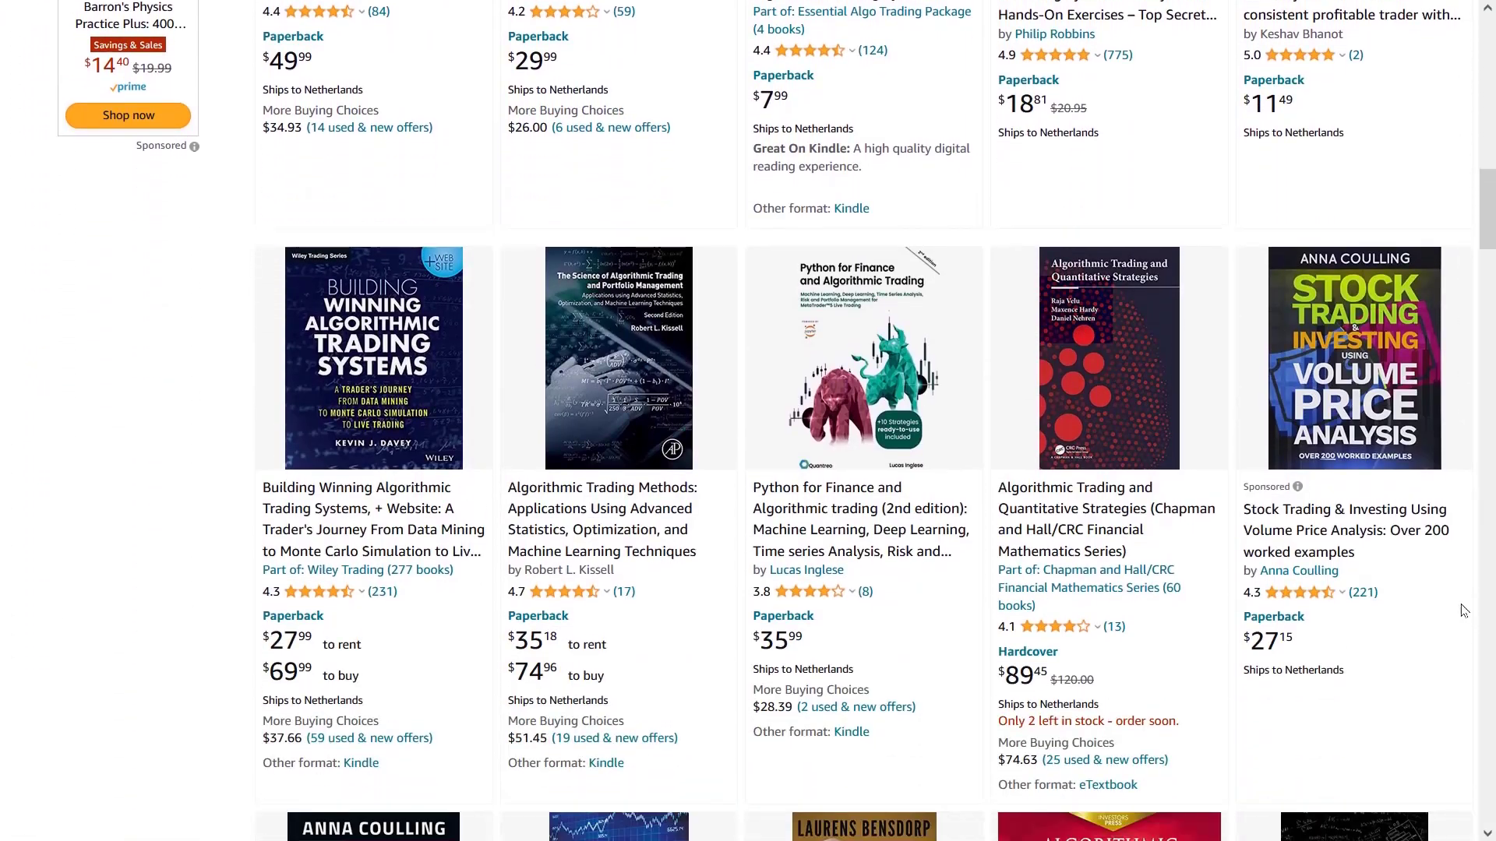
{"action": "scroll", "scroll_direction": "down", "scroll_amount": 3}
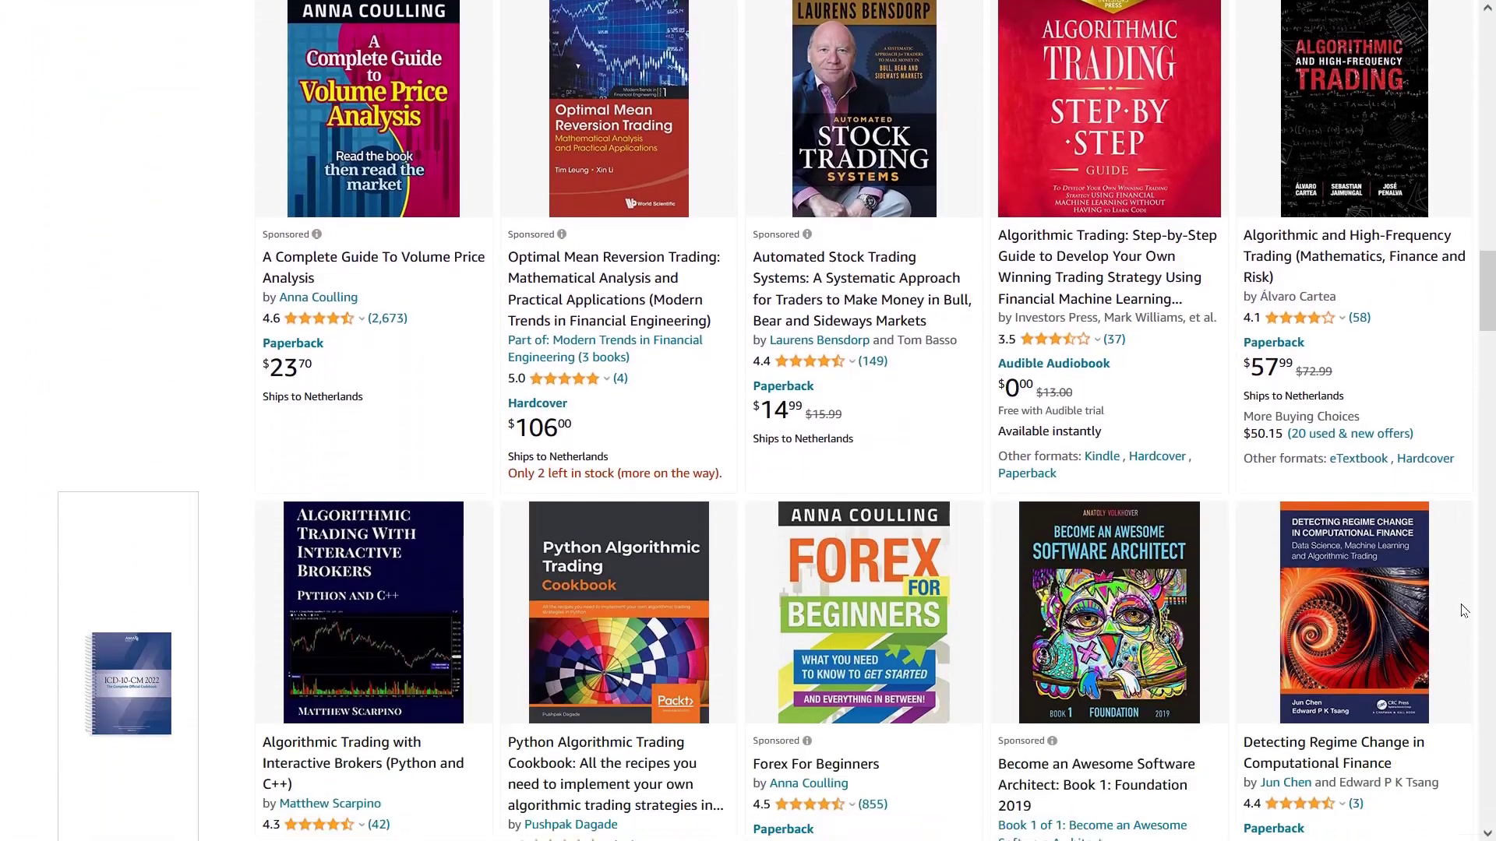
{"action": "scroll", "scroll_direction": "up", "scroll_amount": 3}
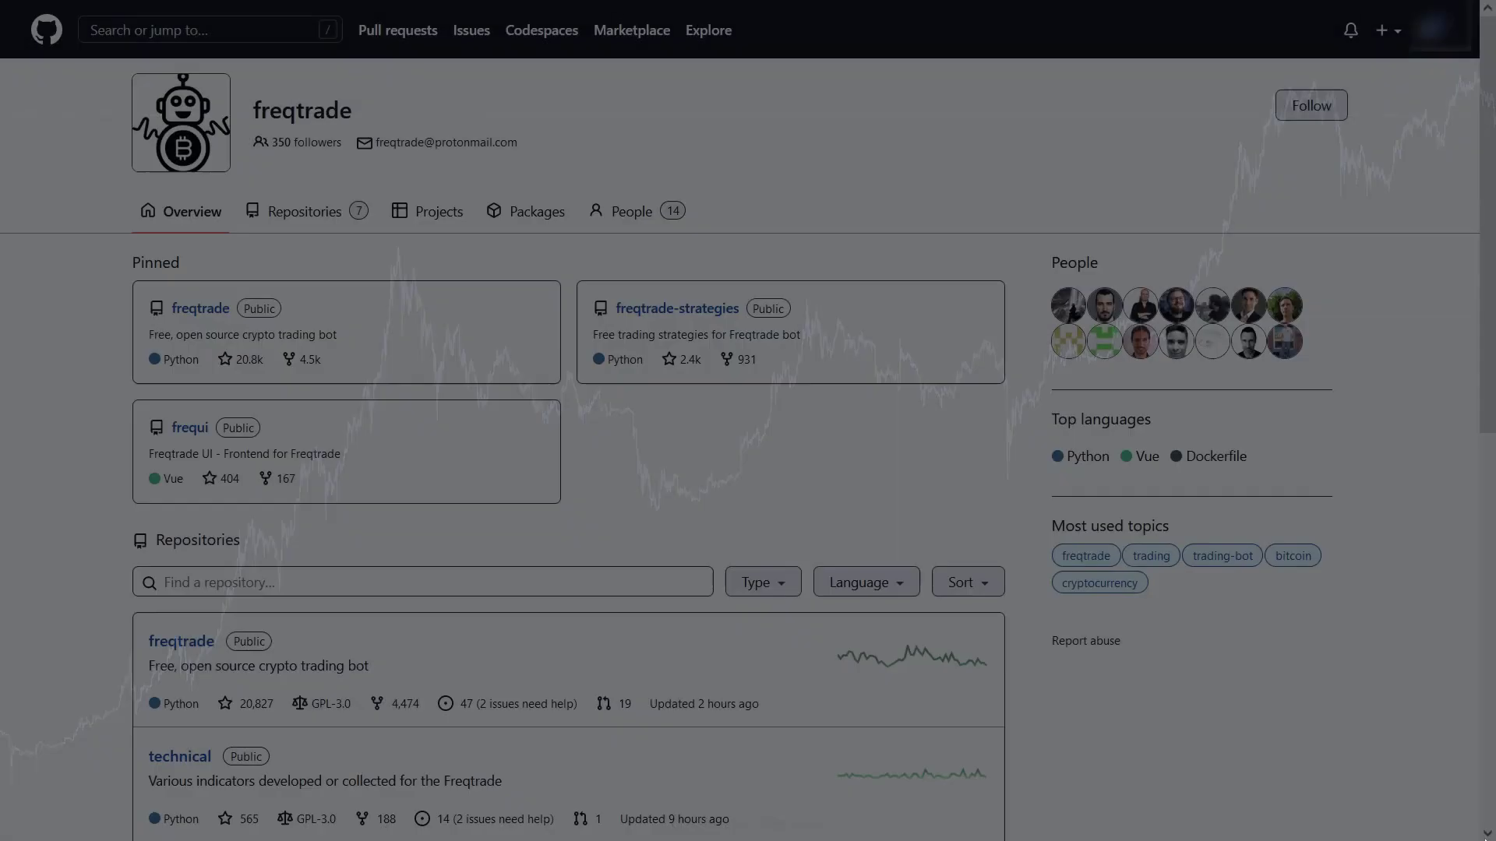
- Browse into freqtrade-strategies / user_data/strategies / berlinguyinca and look through its Python files
{"action": "left_click", "coordinate": [678, 308]}
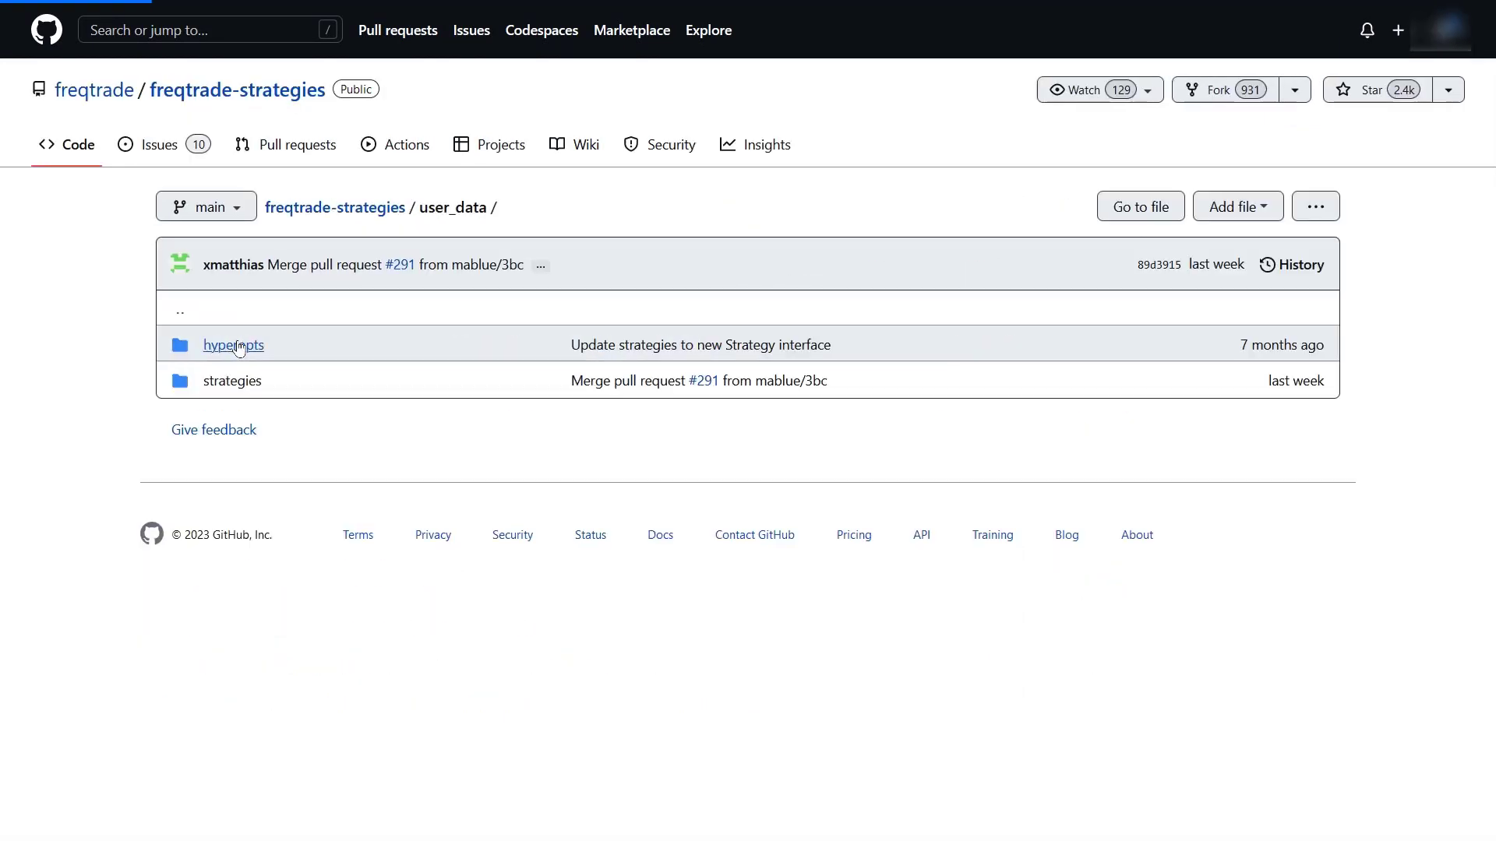
{"action": "left_click", "coordinate": [230, 380]}
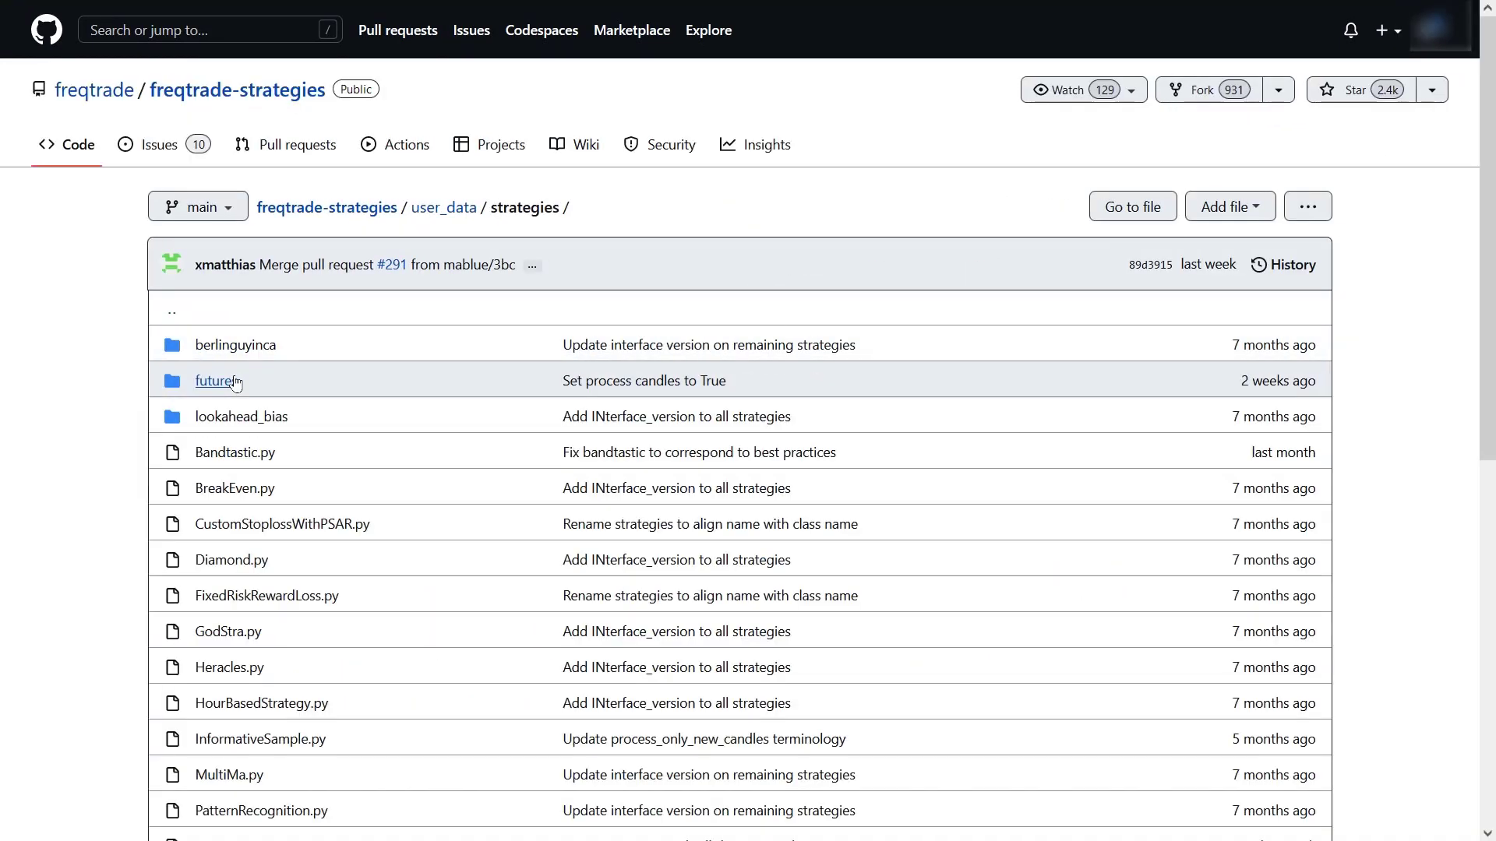
{"action": "left_click", "coordinate": [236, 344]}
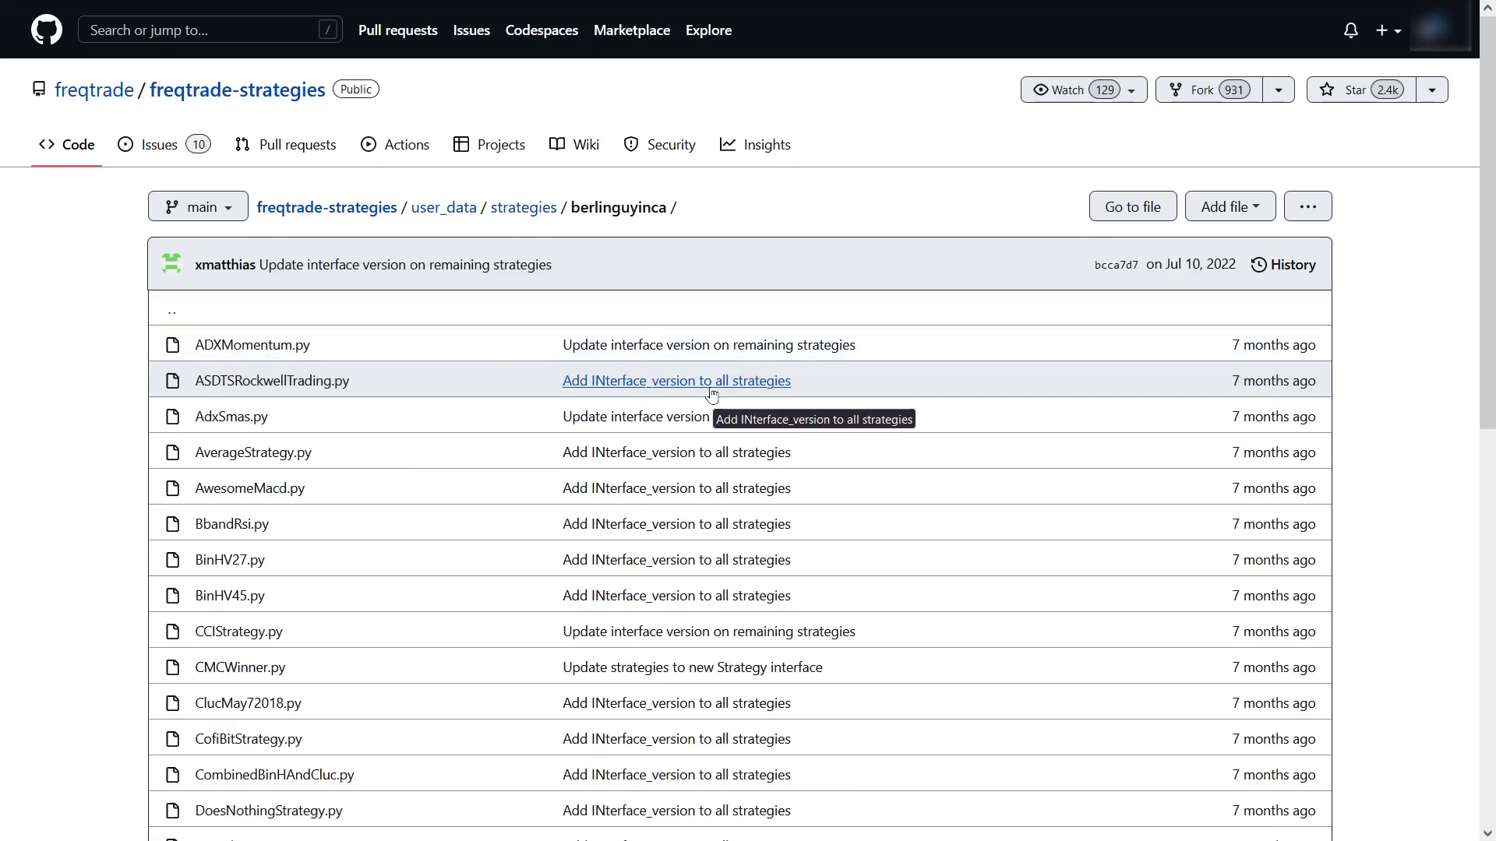
{"action": "scroll", "scroll_direction": "down", "scroll_amount": 3}
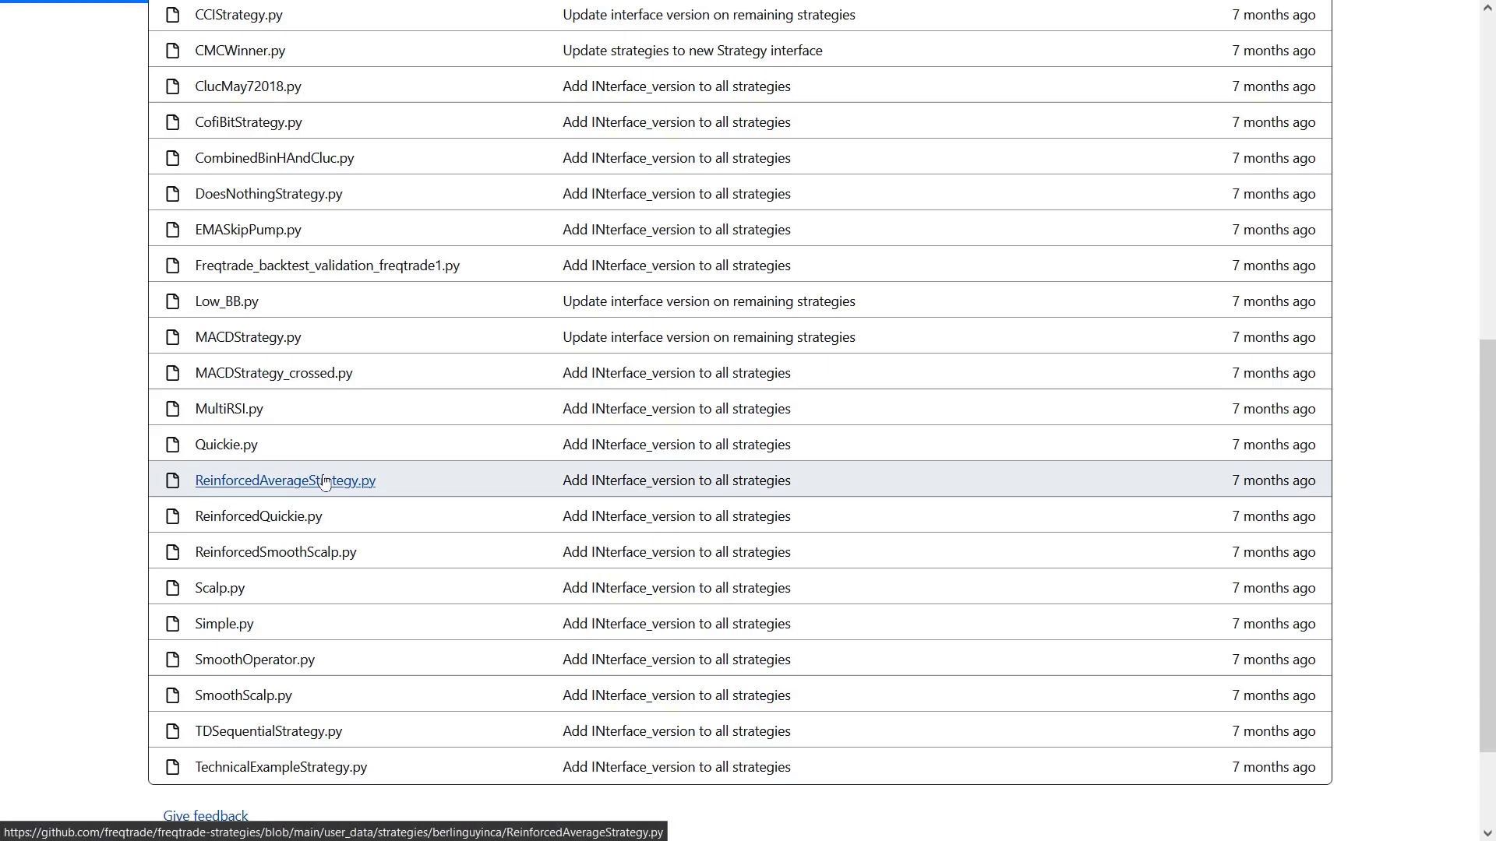
- Read ReinforcedAverageStrategy.py down to the populate_indicators EMA and Bollinger code
{"action": "left_click", "coordinate": [284, 480]}
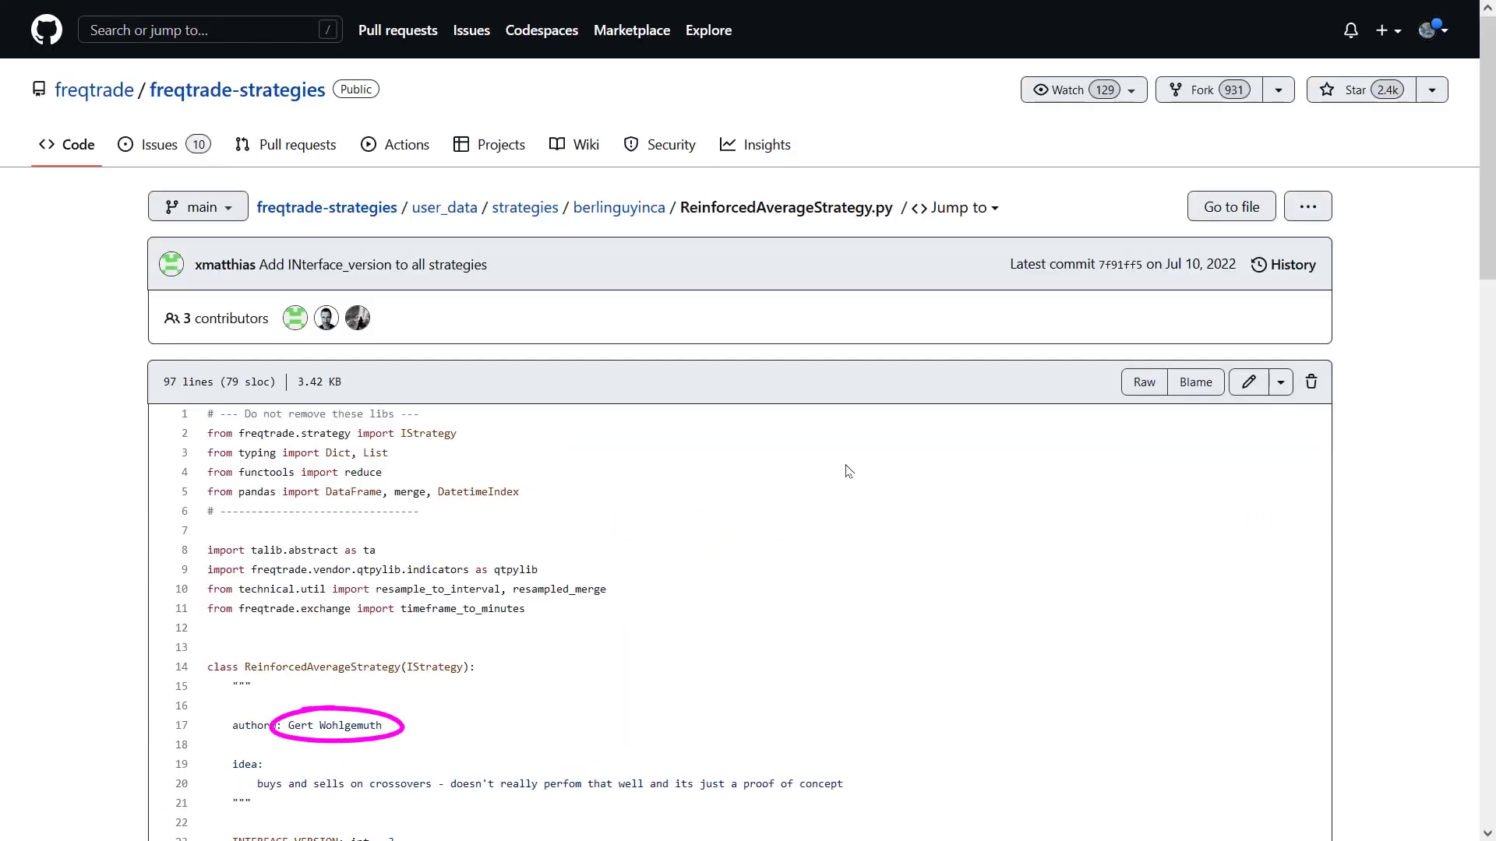
{"action": "scroll", "scroll_direction": "down", "scroll_amount": 3}
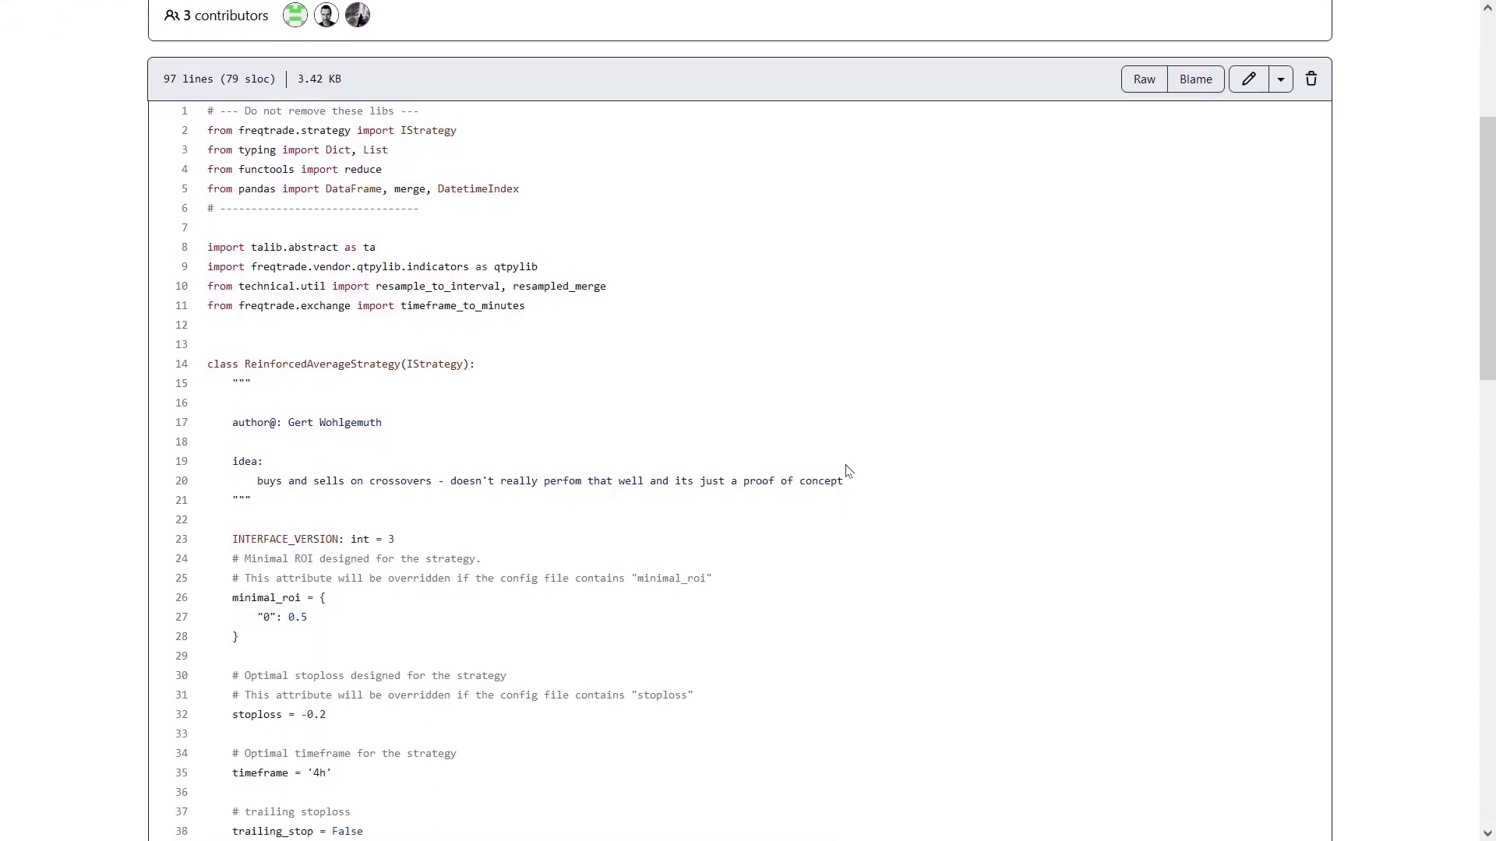
{"action": "scroll", "scroll_direction": "down", "scroll_amount": 3}
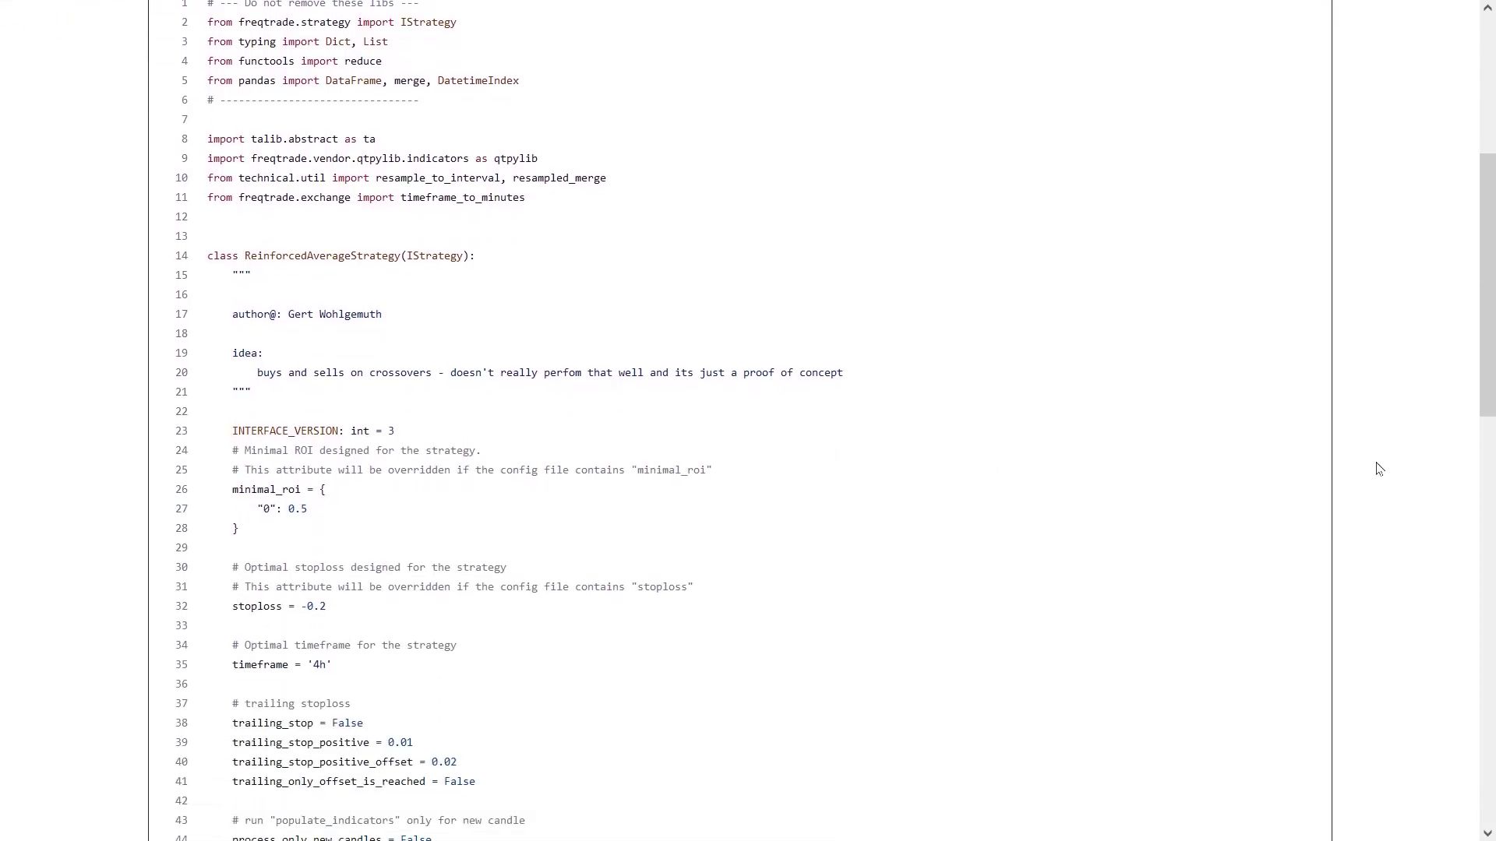
{"action": "scroll", "scroll_direction": "down", "scroll_amount": 3}
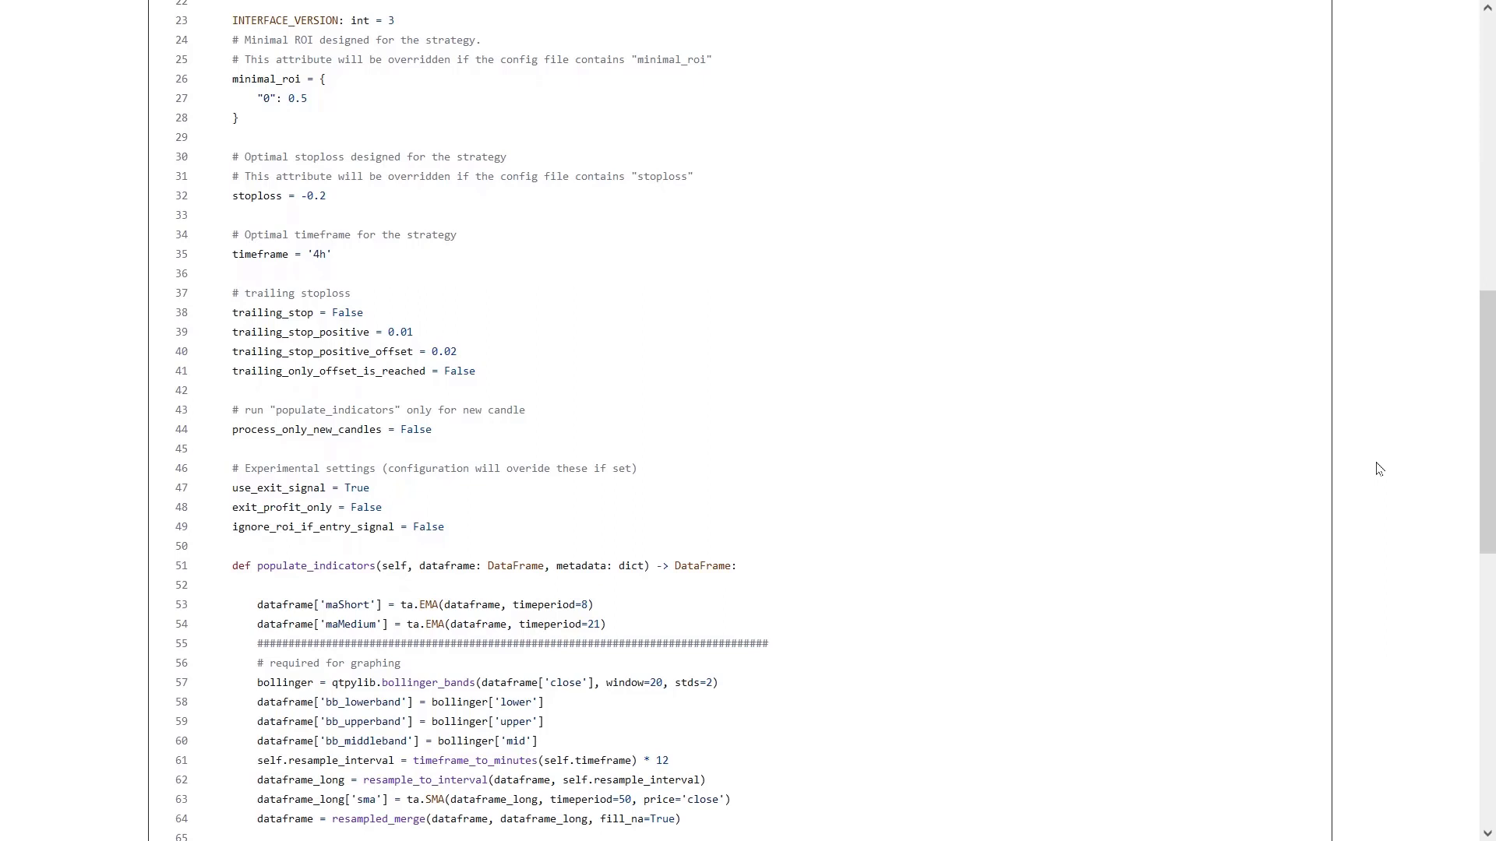
{"action": "scroll", "scroll_direction": "down", "scroll_amount": 3}
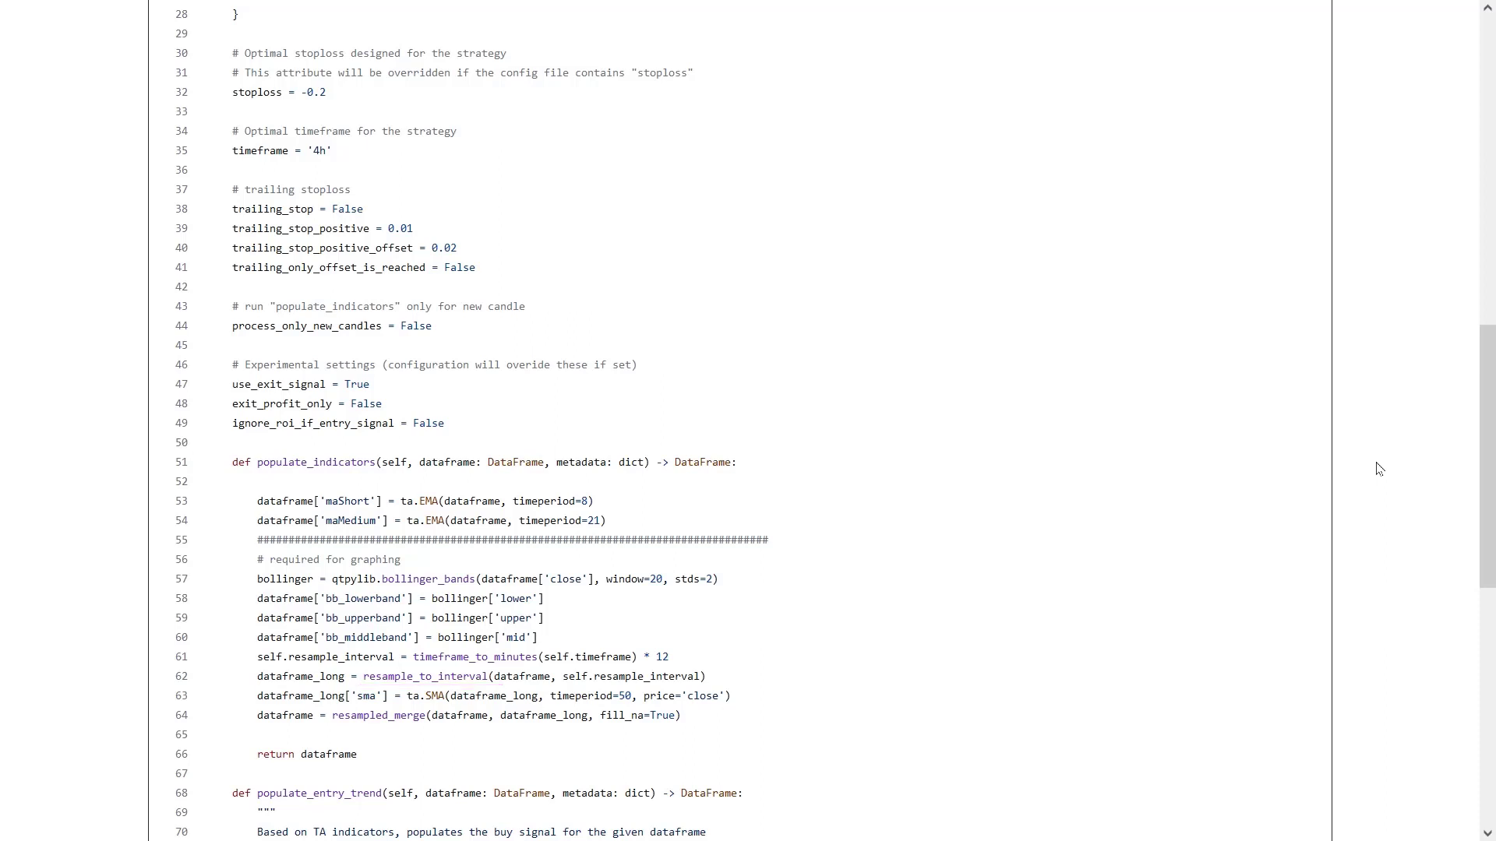
{"action": "double_click", "coordinate": [296, 676]}
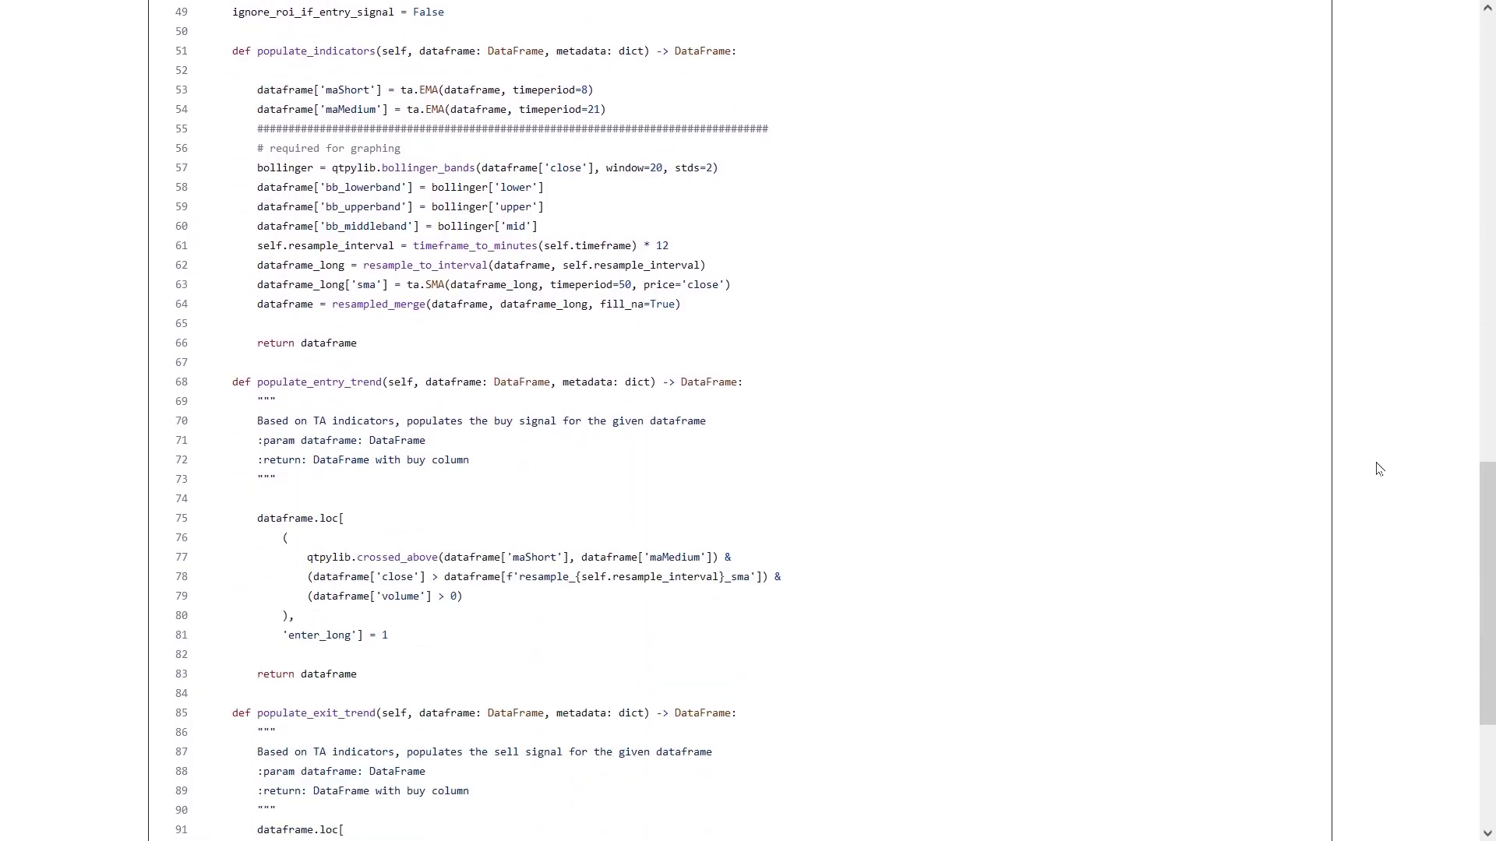
- Leave the GitHub strategy code for the TradingView BTCUSDT daily candlestick chart
{"action": "scroll", "scroll_direction": "down", "scroll_amount": 3}
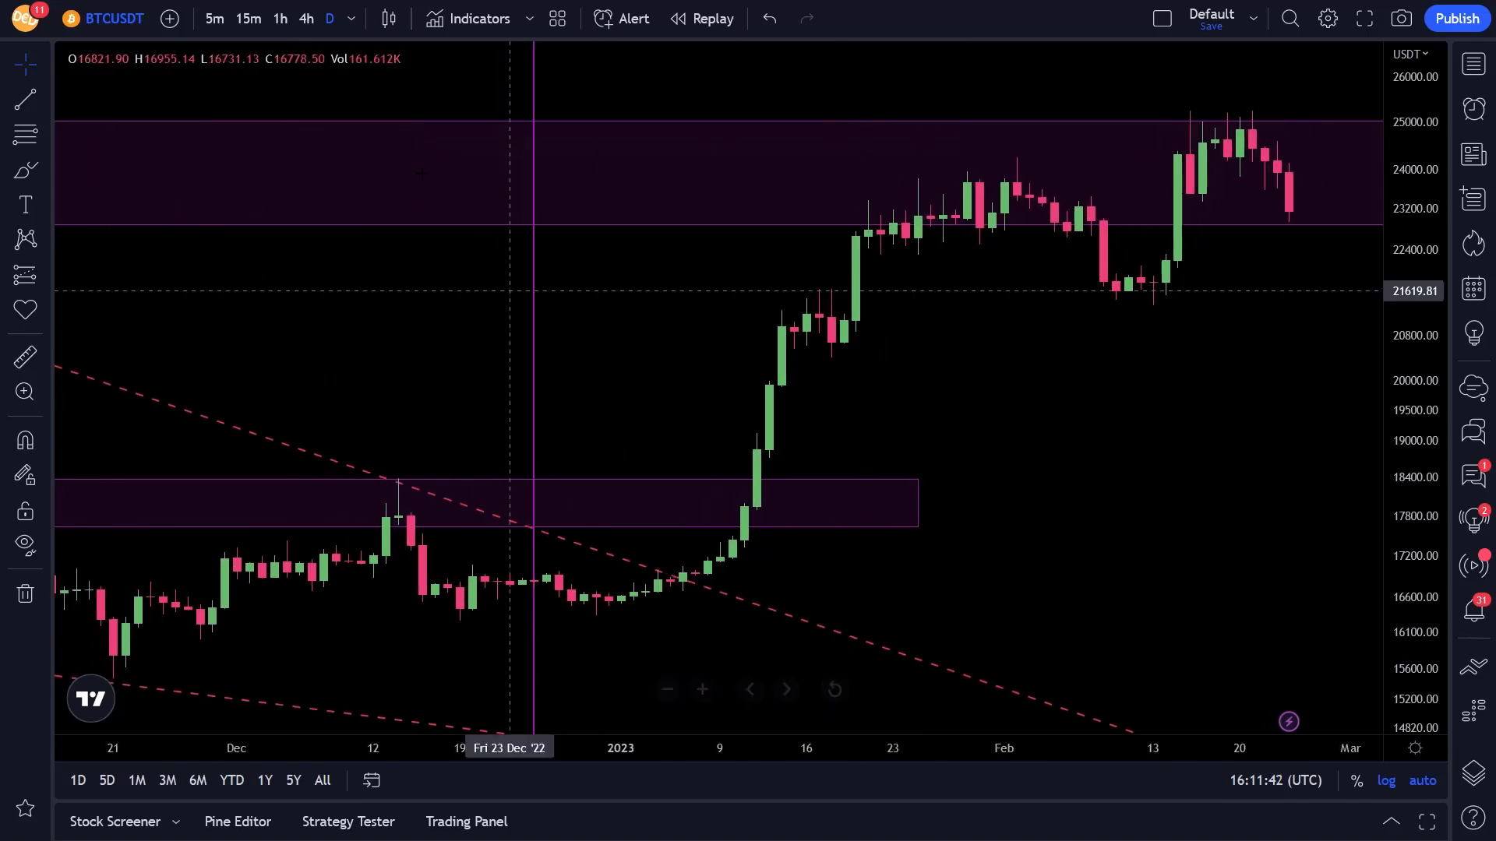
- Switch BTCUSDT to 4-hour candles and search the indicators for a moving average
{"action": "left_click", "coordinate": [307, 19]}
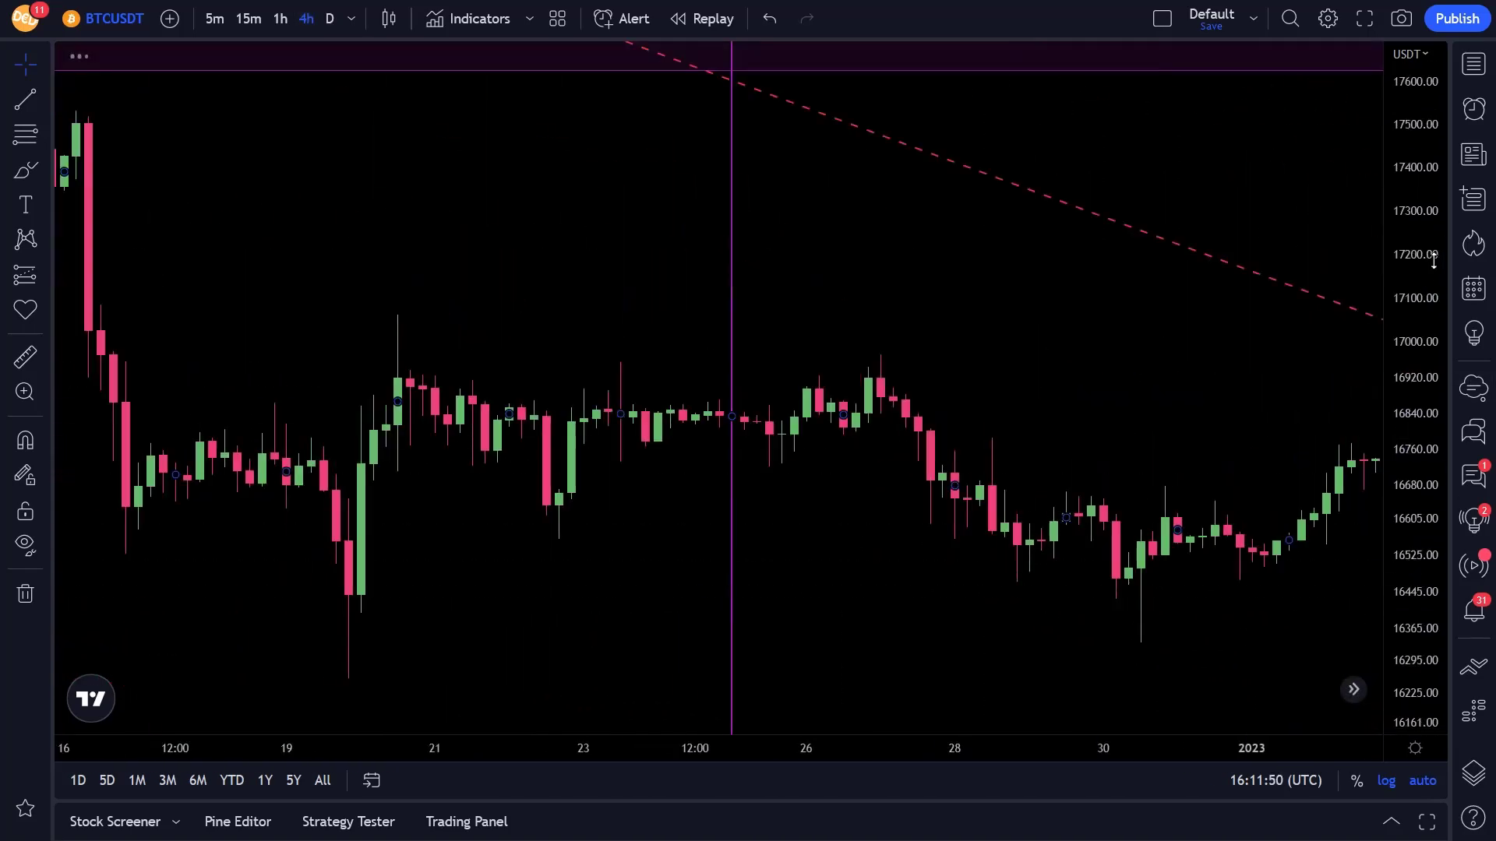
{"action": "left_click", "coordinate": [478, 19]}
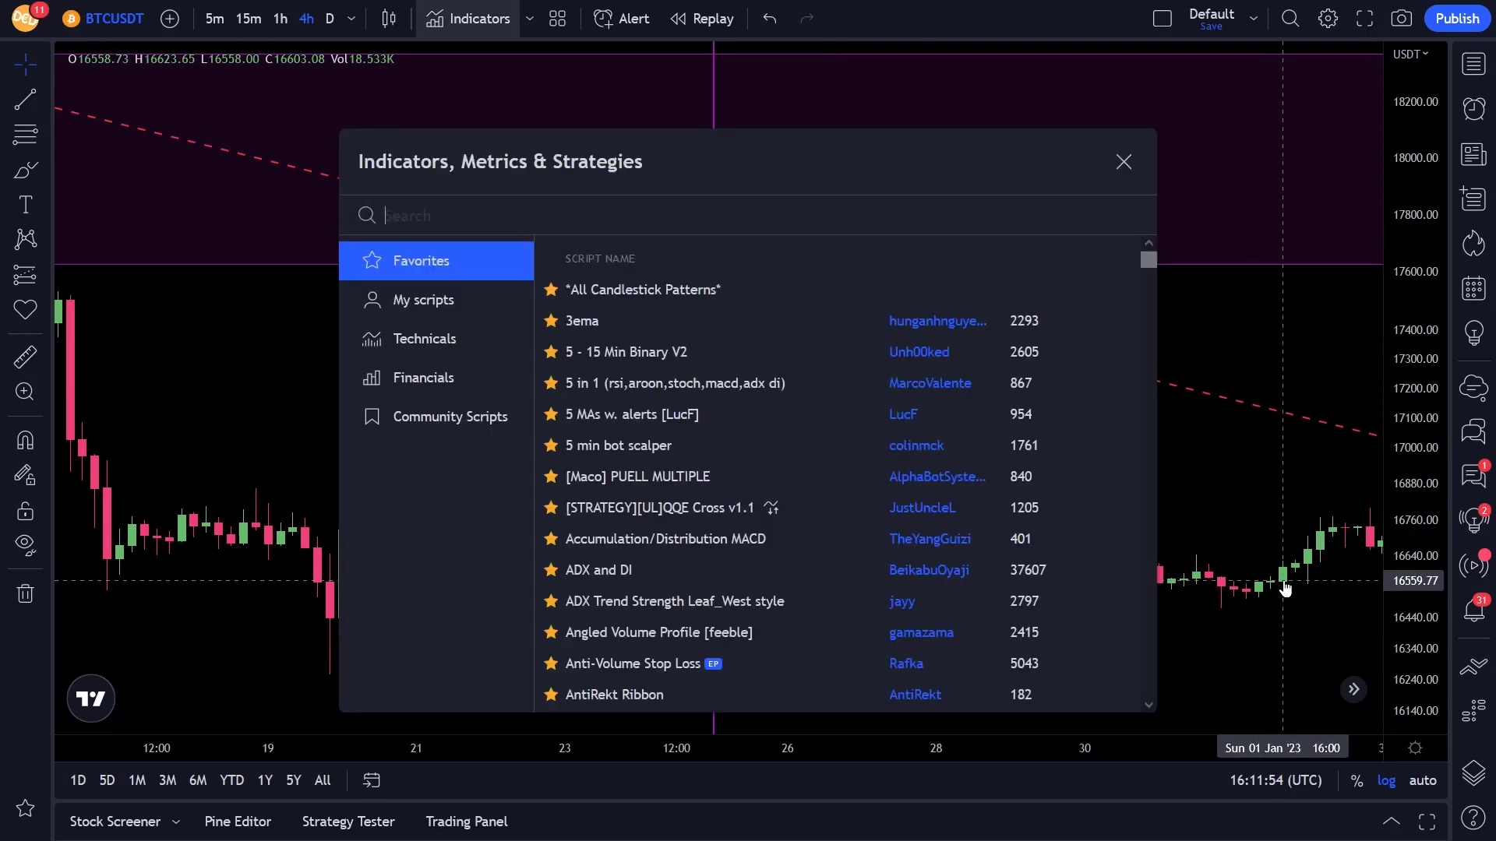
{"action": "type", "text": "ema"}
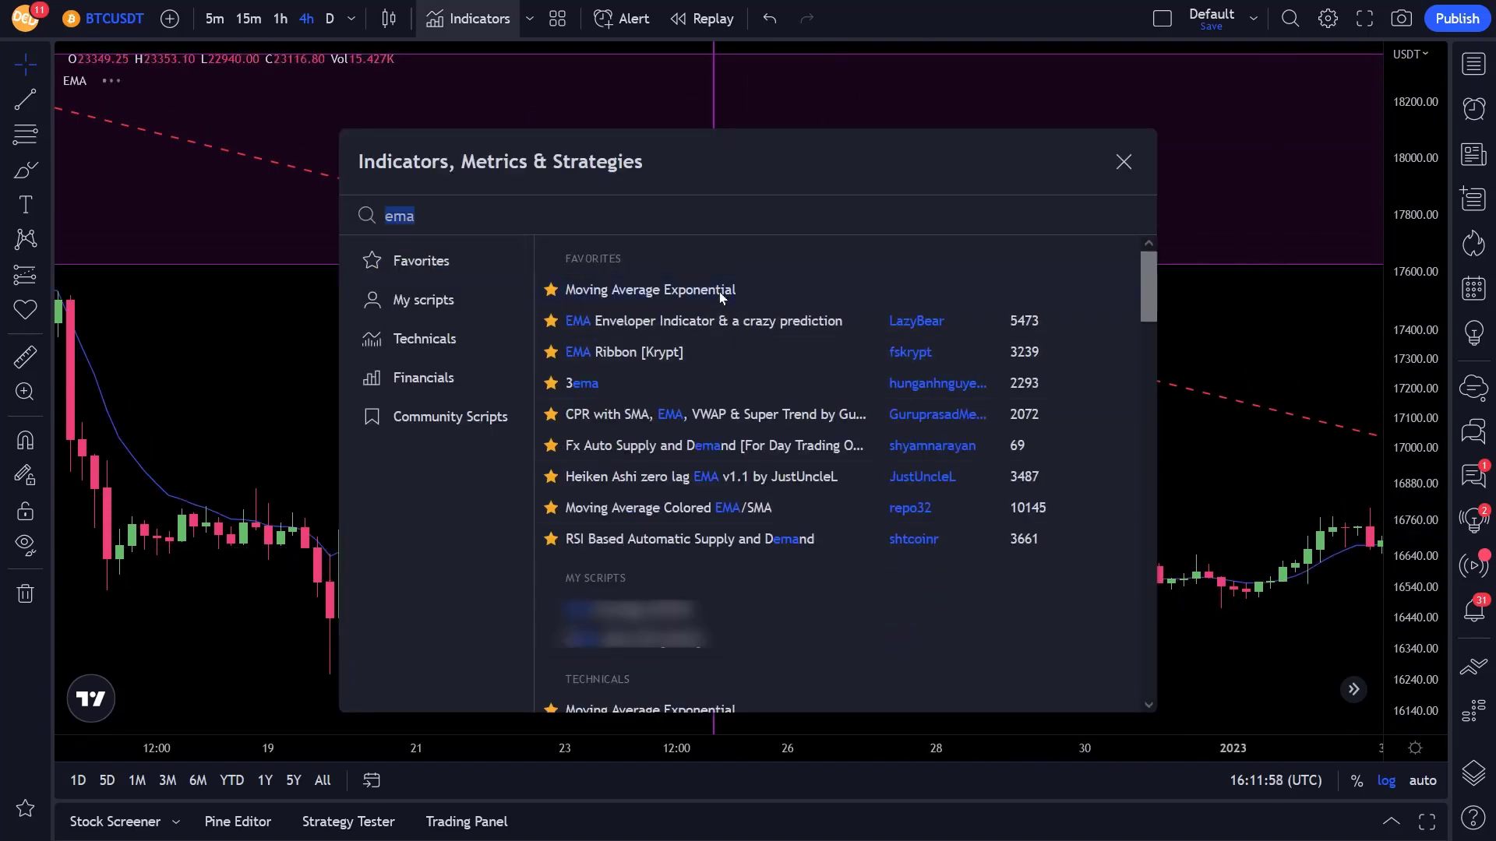
{"action": "type", "text": "movin"}
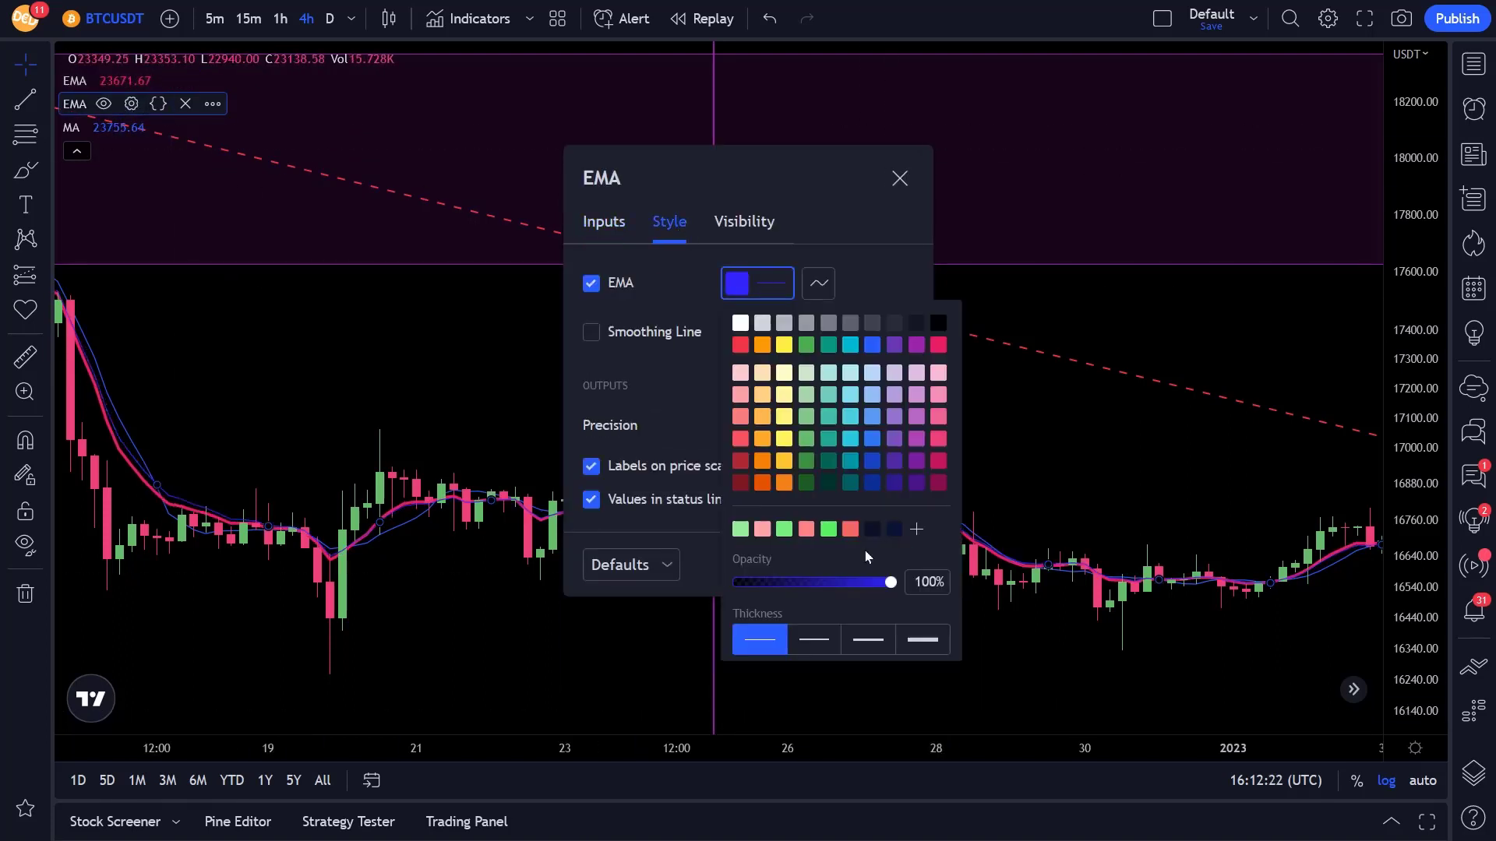
- Configure the moving average as a yellow 50-length line on the 1 day timeframe and apply it
{"action": "left_click", "coordinate": [603, 222]}
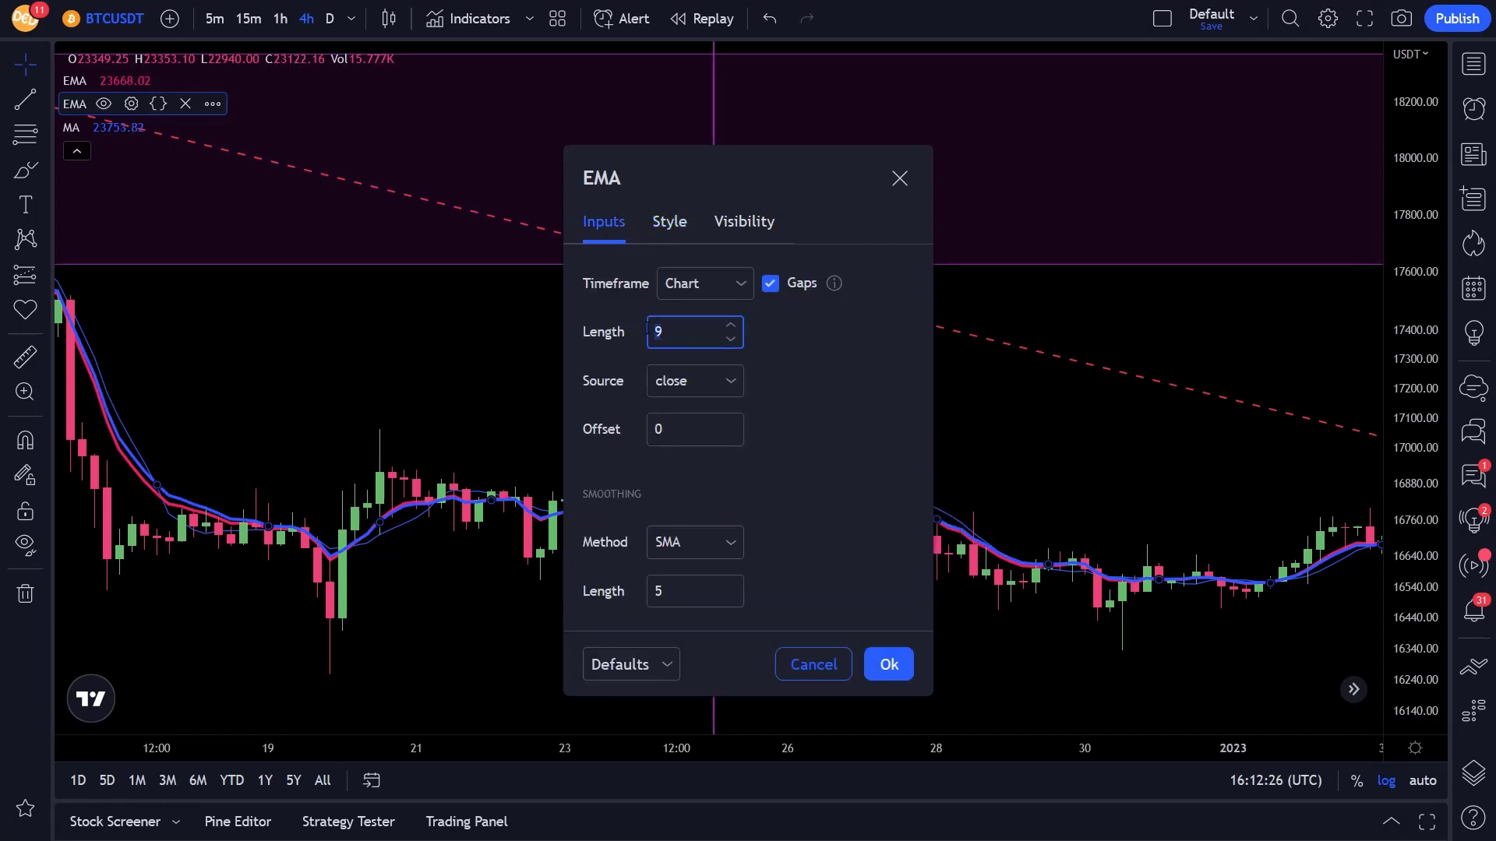
{"action": "left_click", "coordinate": [125, 126]}
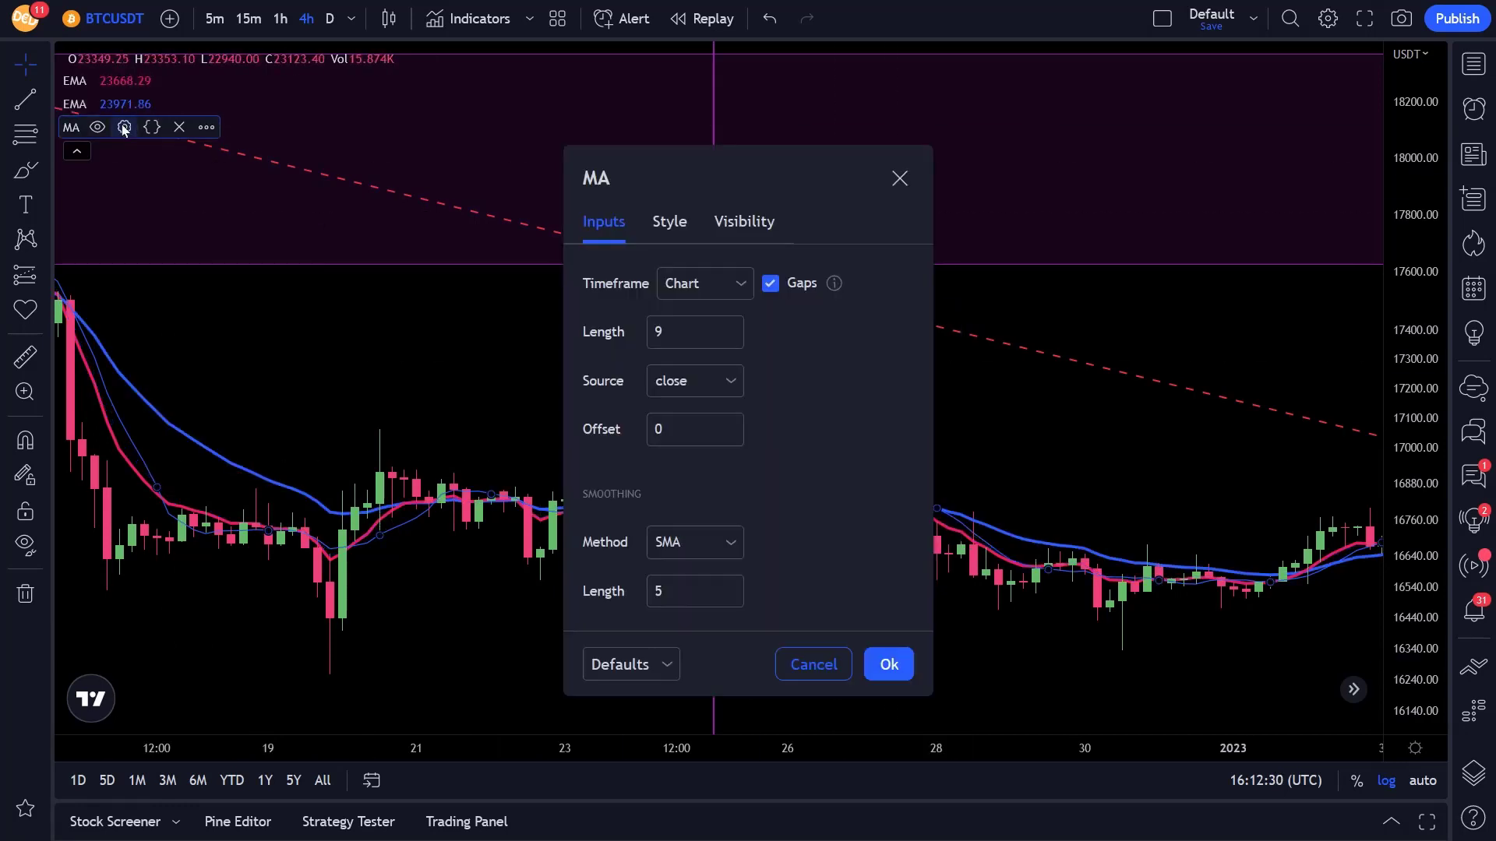
{"action": "left_click", "coordinate": [704, 282]}
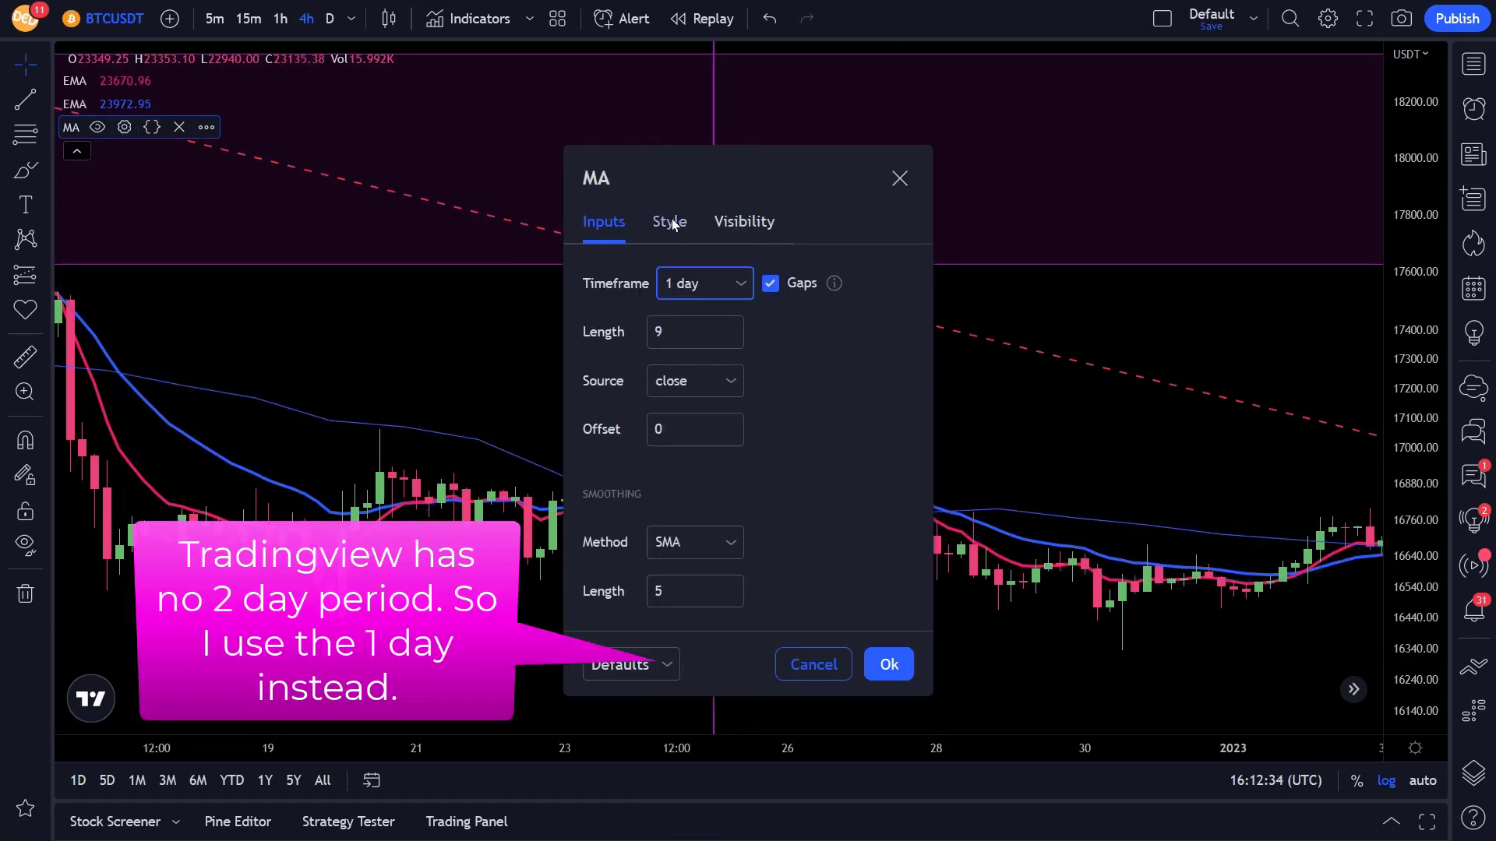
{"action": "left_click", "coordinate": [669, 221]}
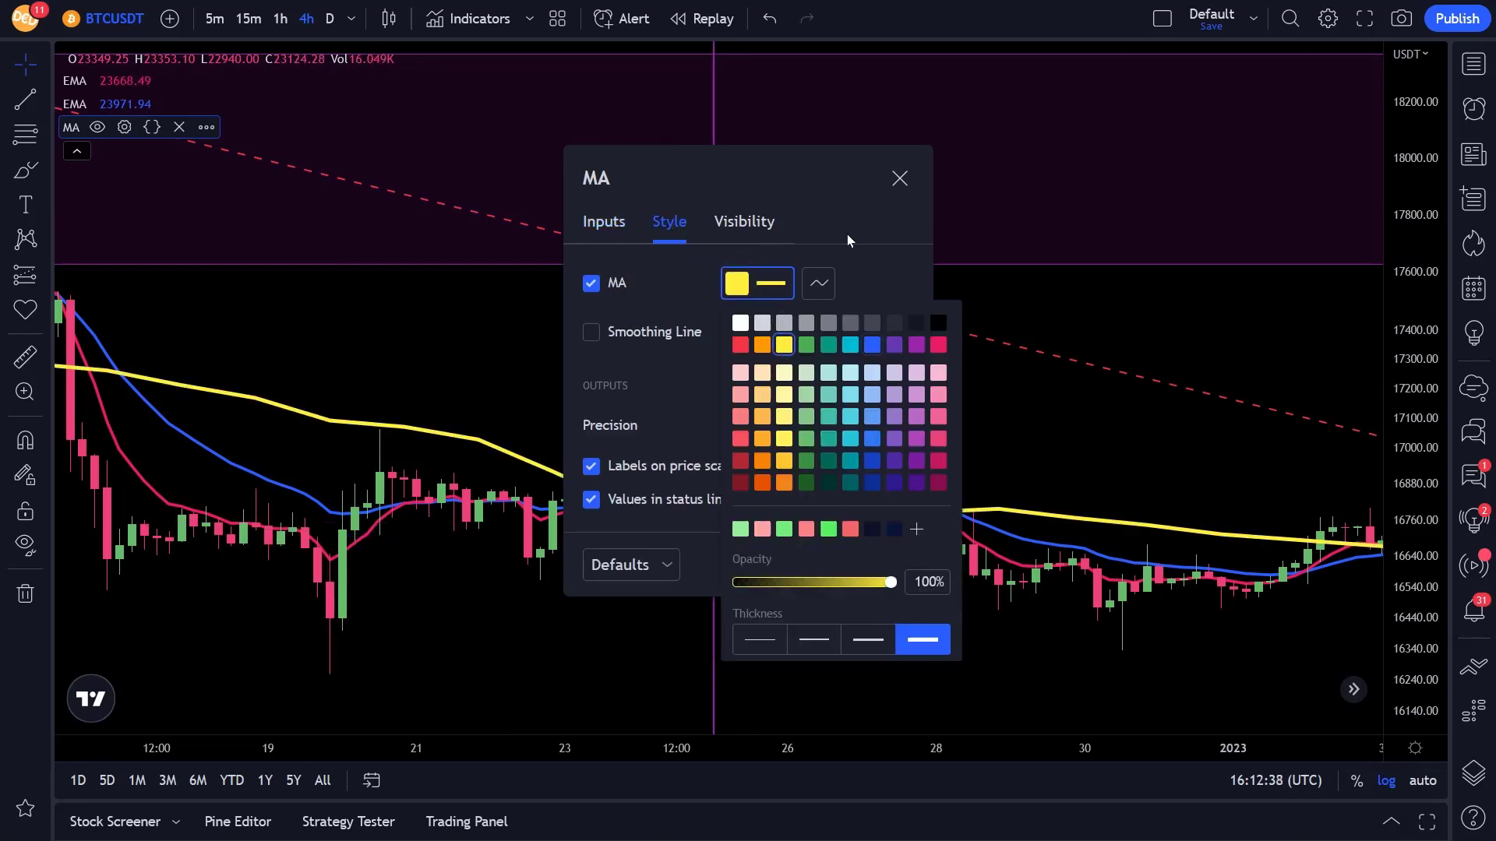
{"action": "left_click", "coordinate": [603, 221]}
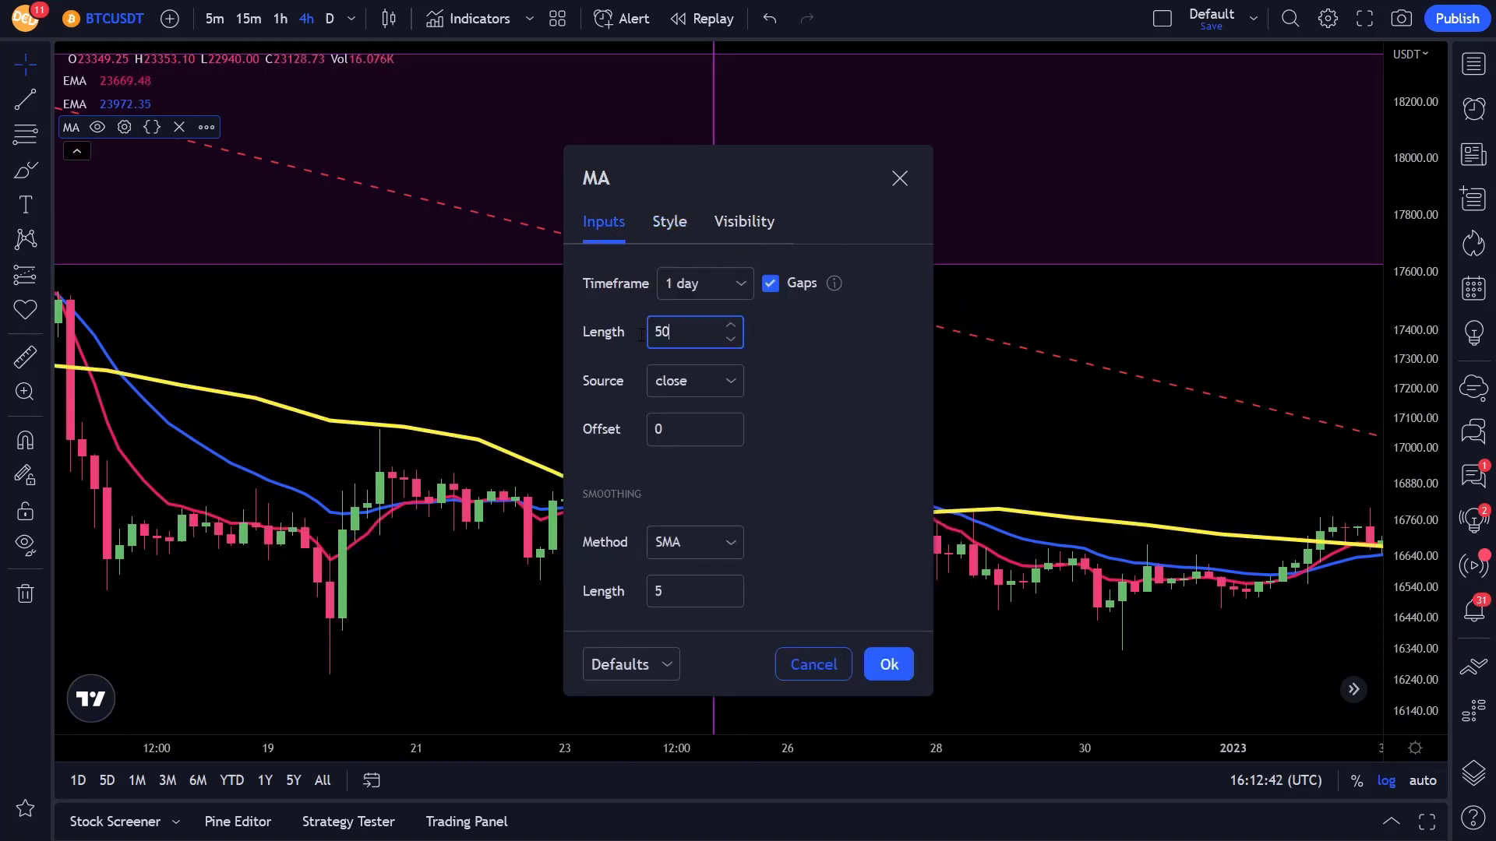
{"action": "left_click", "coordinate": [887, 664]}
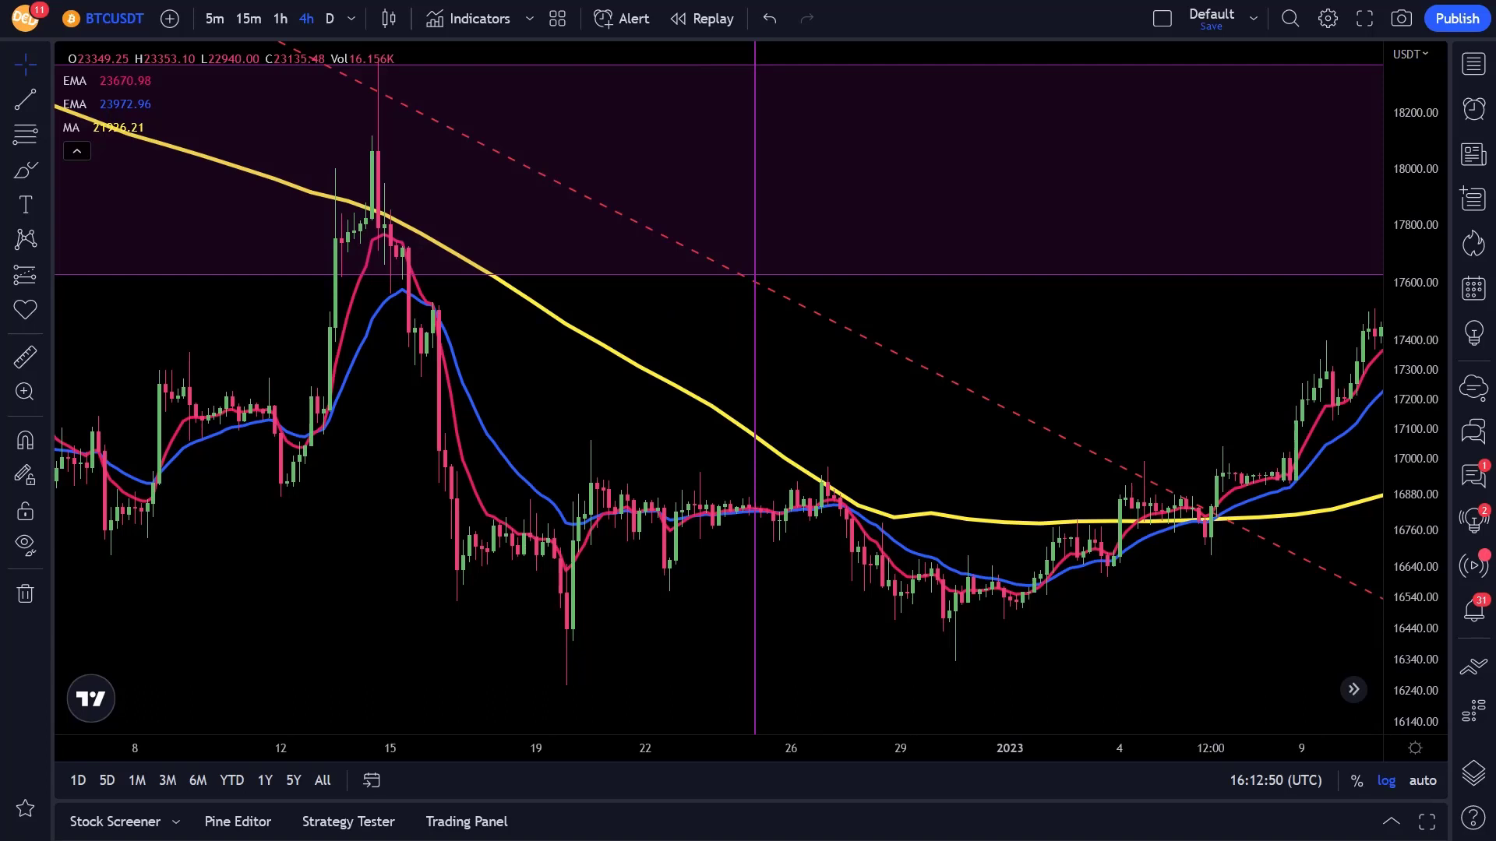
- Pan the chart forward through January into late February candles to compare the EMAs with the daily MA
{"action": "left_click_drag", "start_coordinate": [665, 243], "coordinate": [611, 341]}
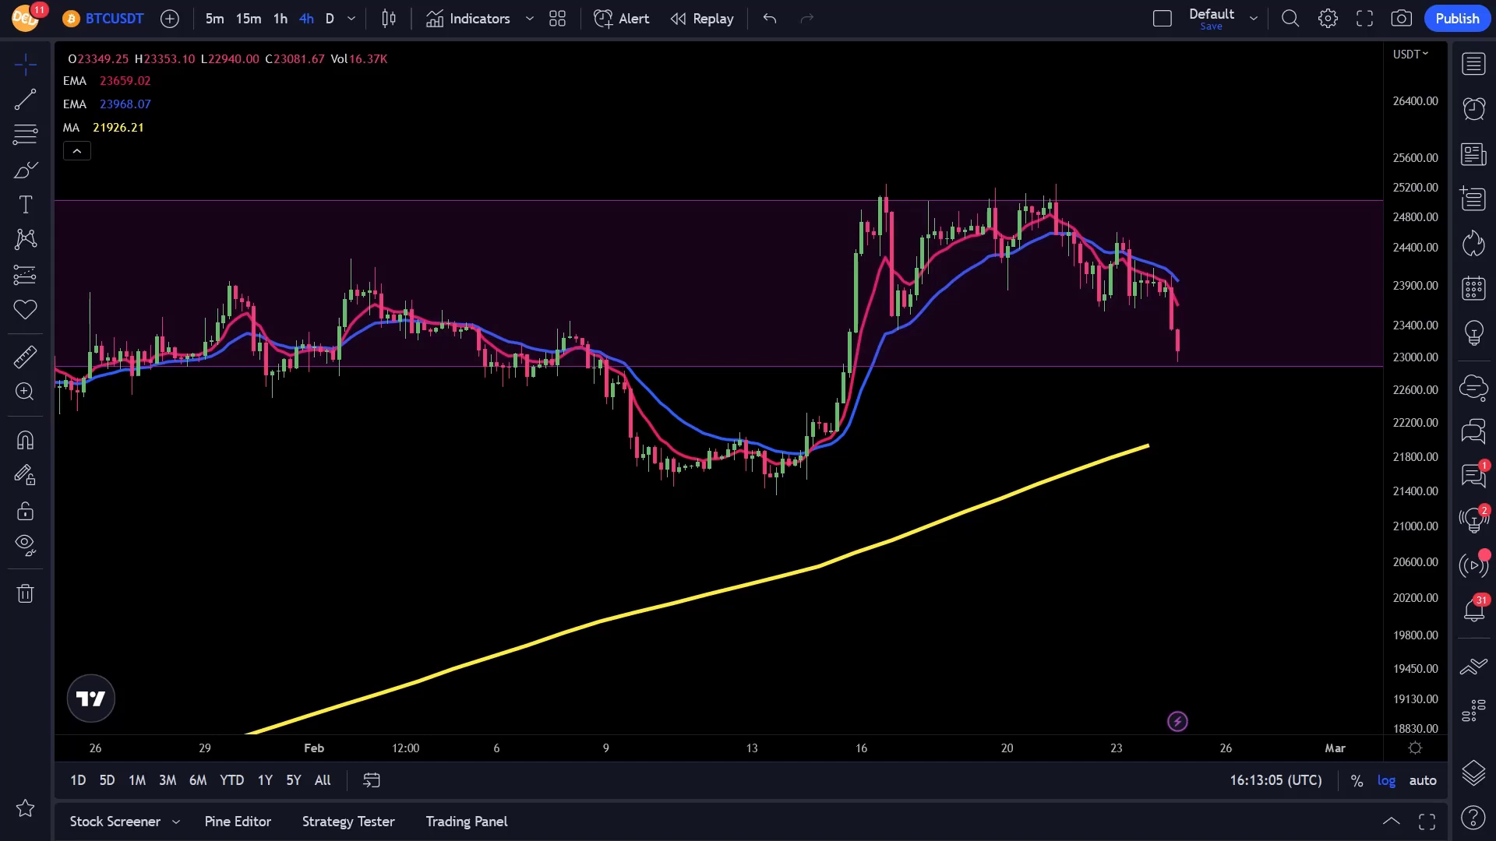
{"action": "left_click_drag", "start_coordinate": [809, 433], "coordinate": [1073, 253]}
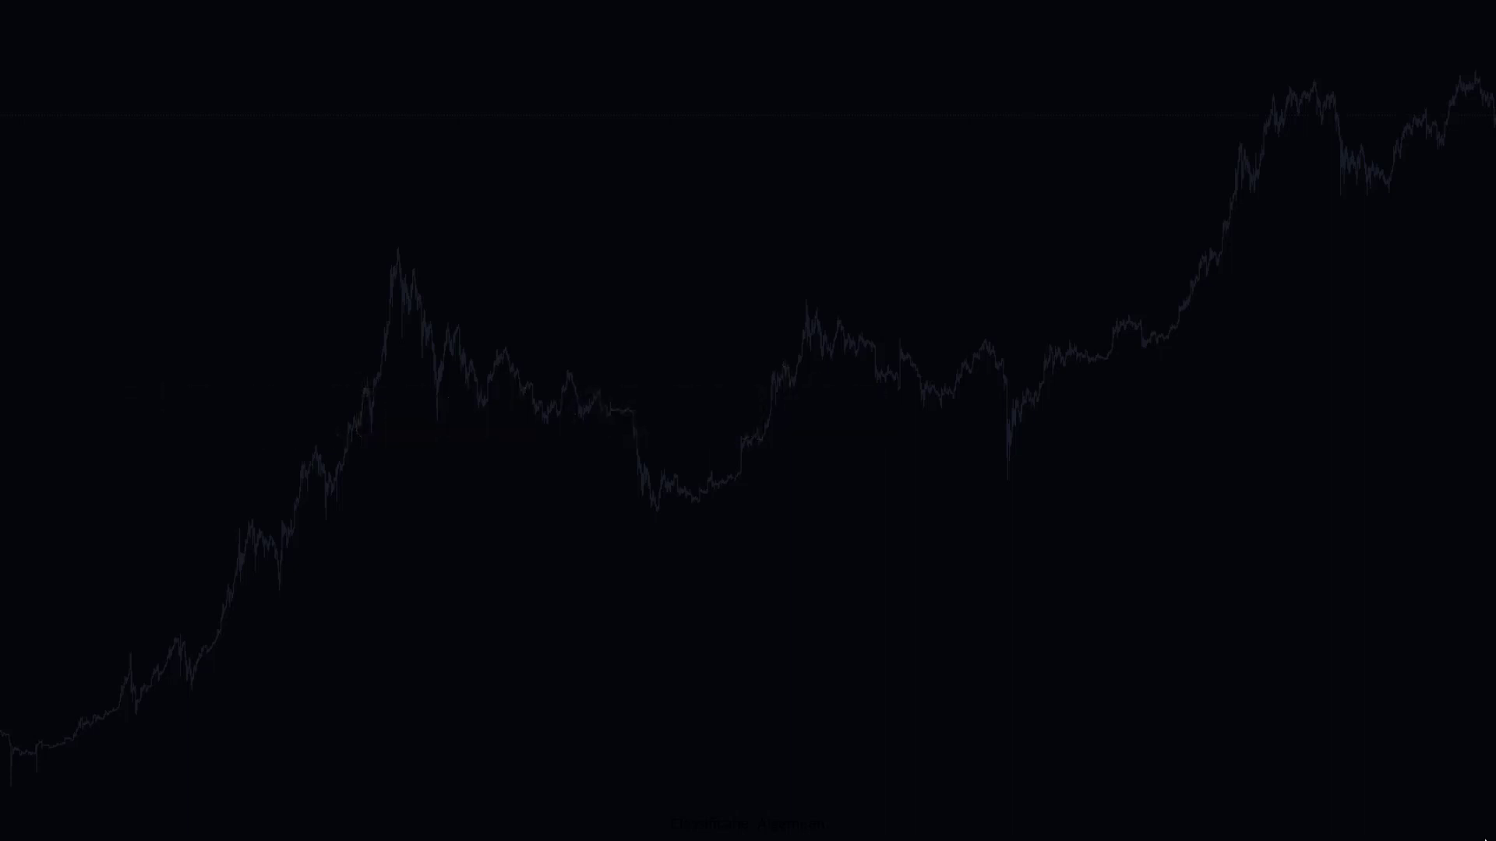
{"action": "key", "text": "Right"}
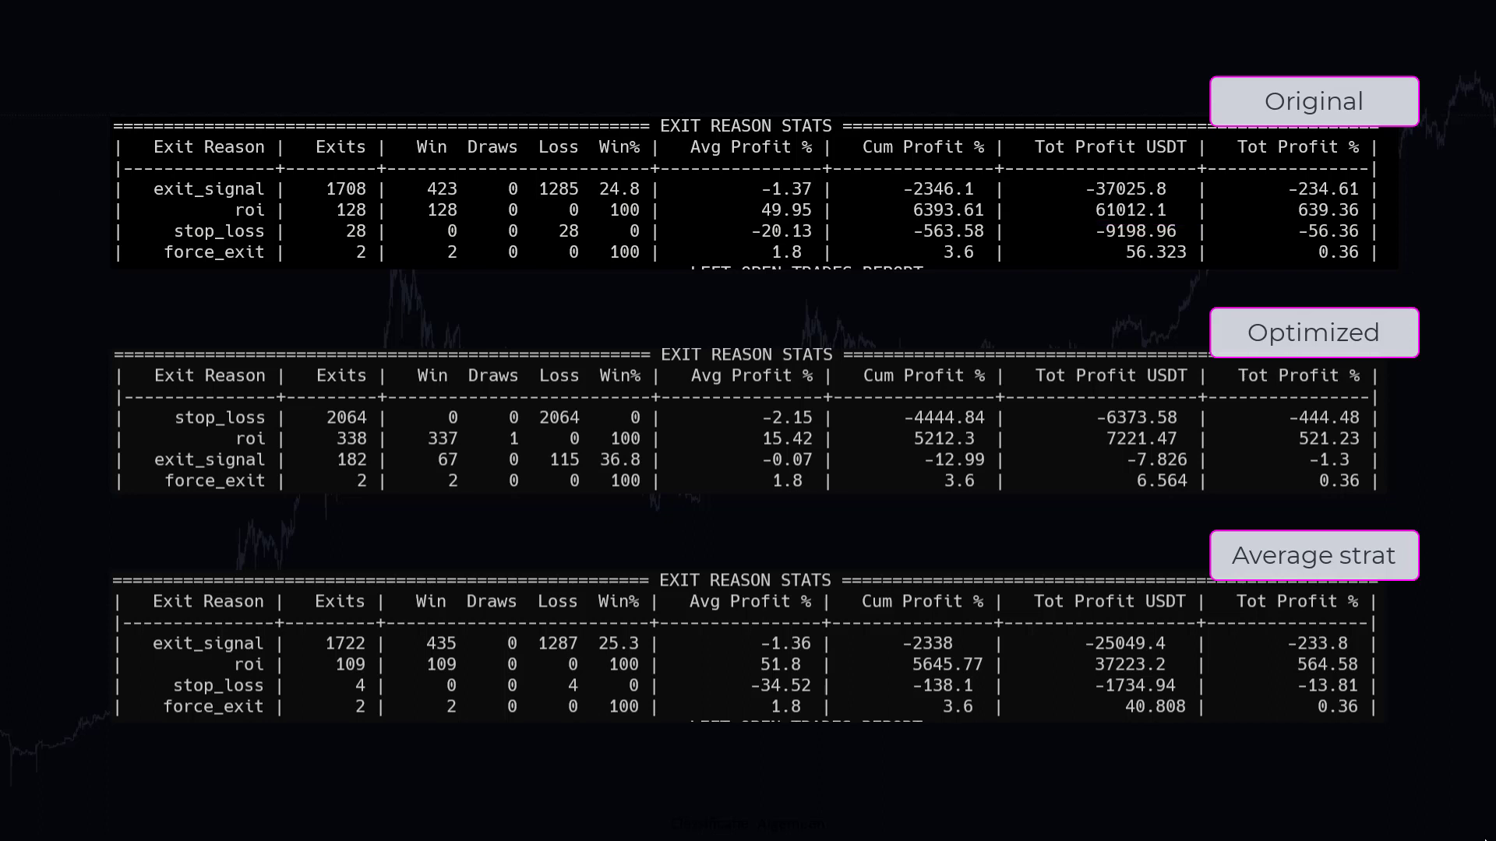
{"action": "left_click_drag", "start_coordinate": [1074, 456], "coordinate": [1221, 456]}
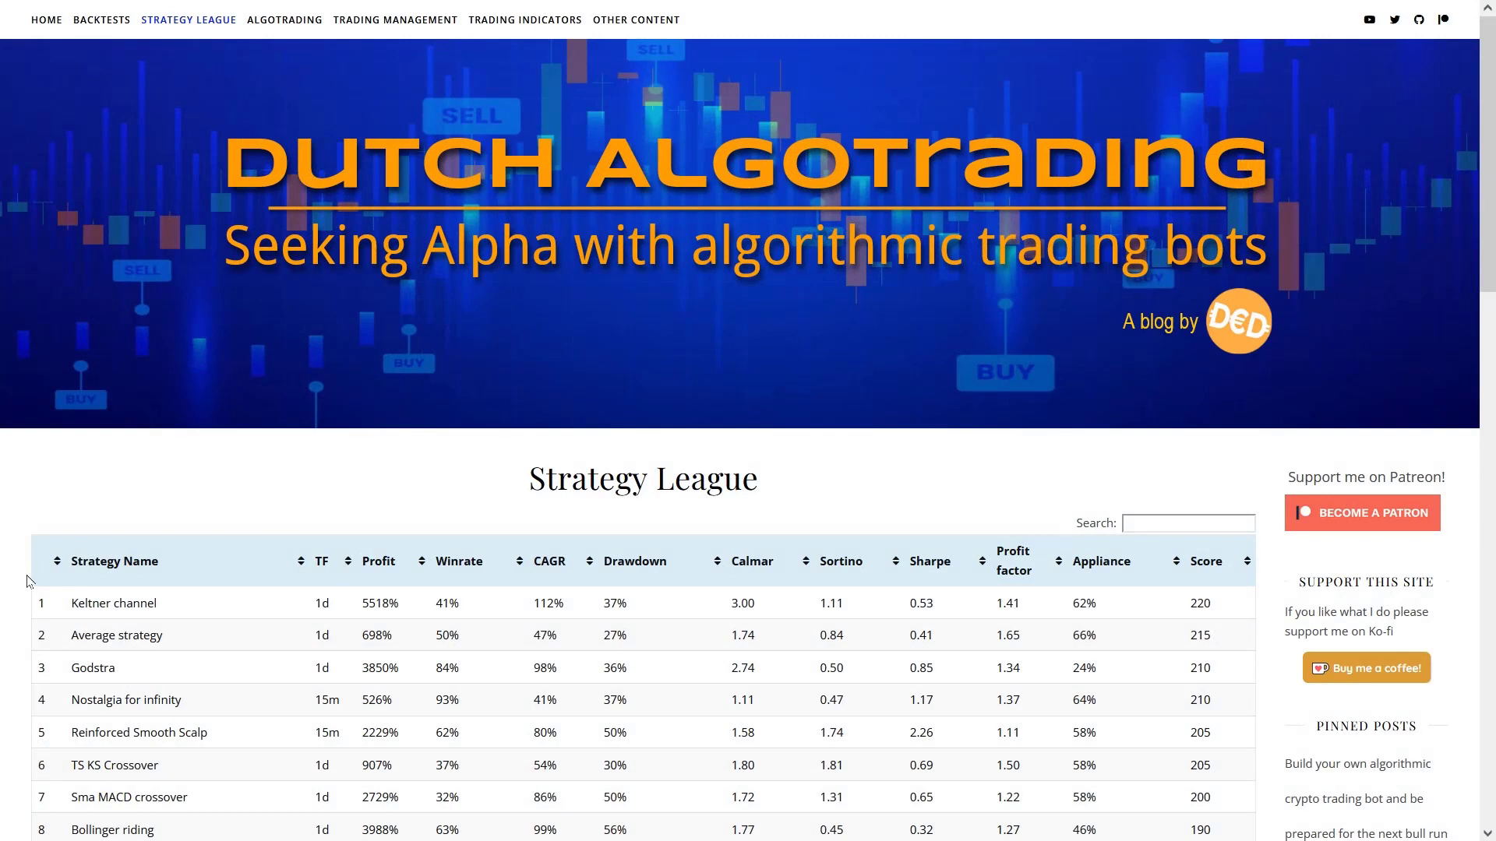
- Scroll through the Strategy League score table on the Dutch Algotrading site
{"action": "scroll", "scroll_direction": "down", "scroll_amount": 3}
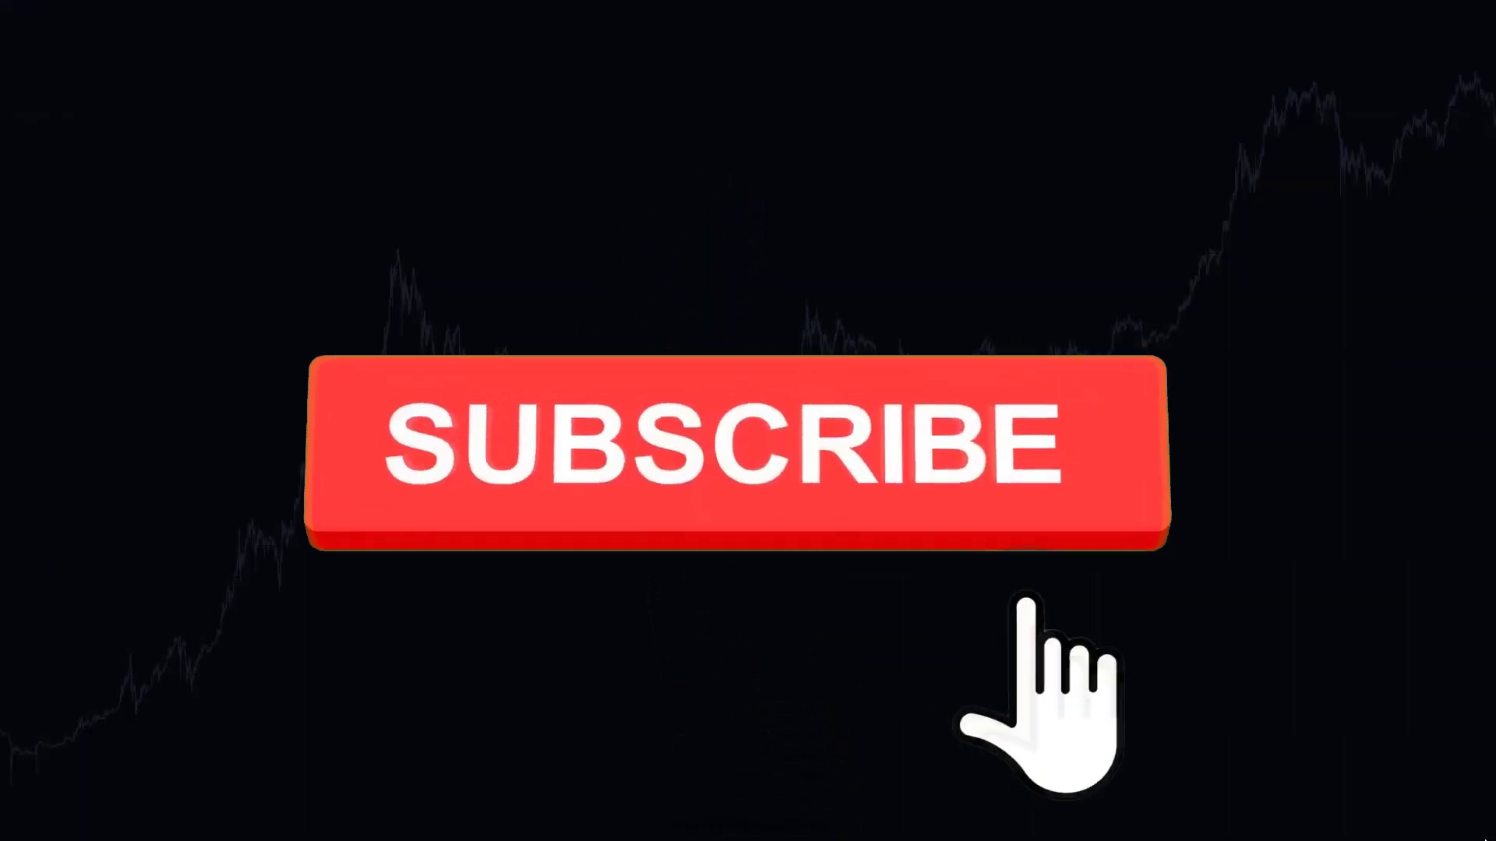
{"action": "left_click", "coordinate": [734, 449]}
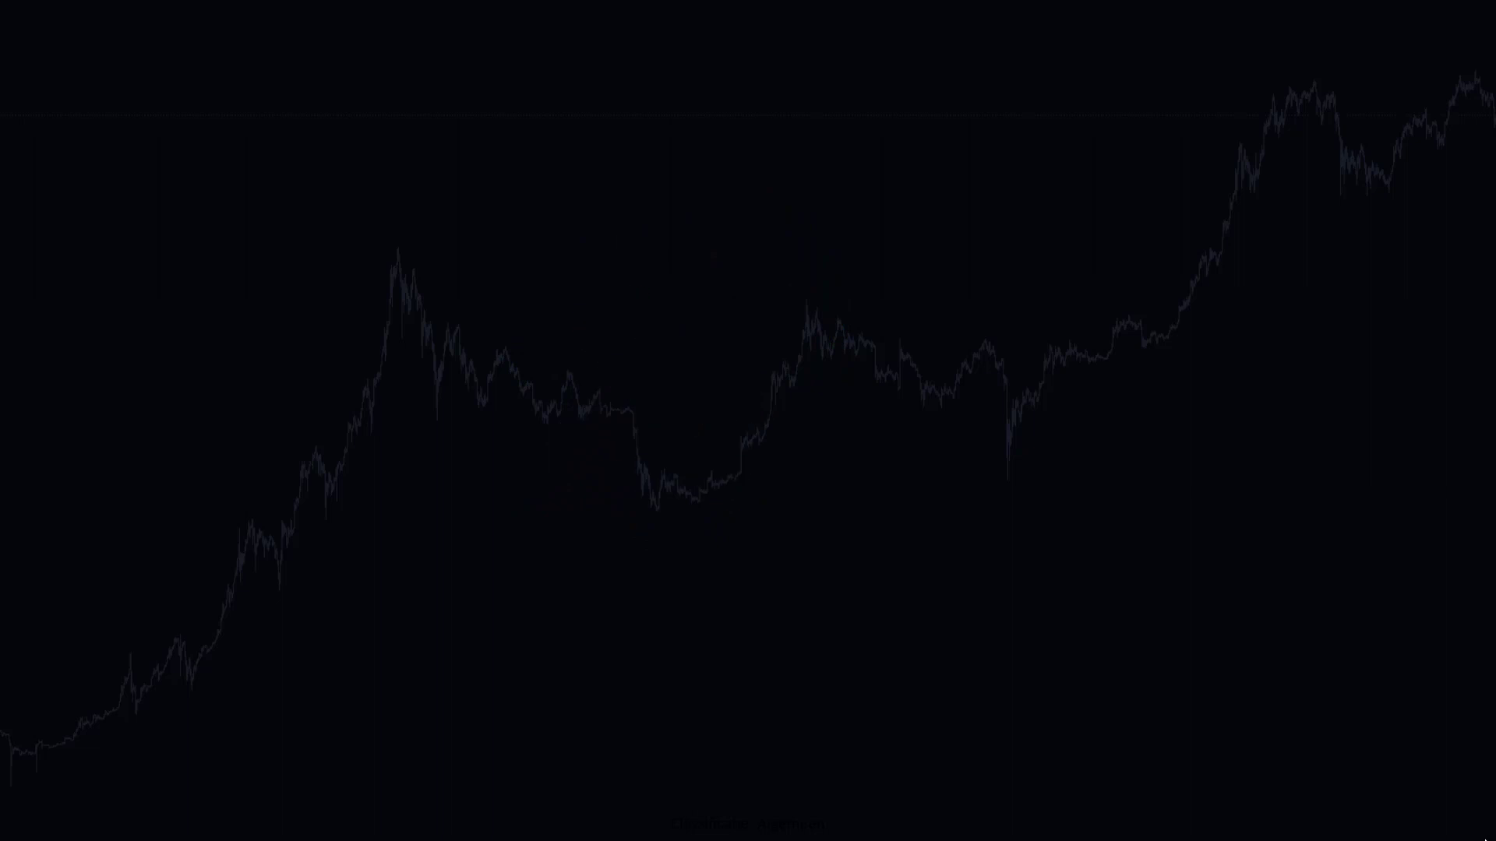